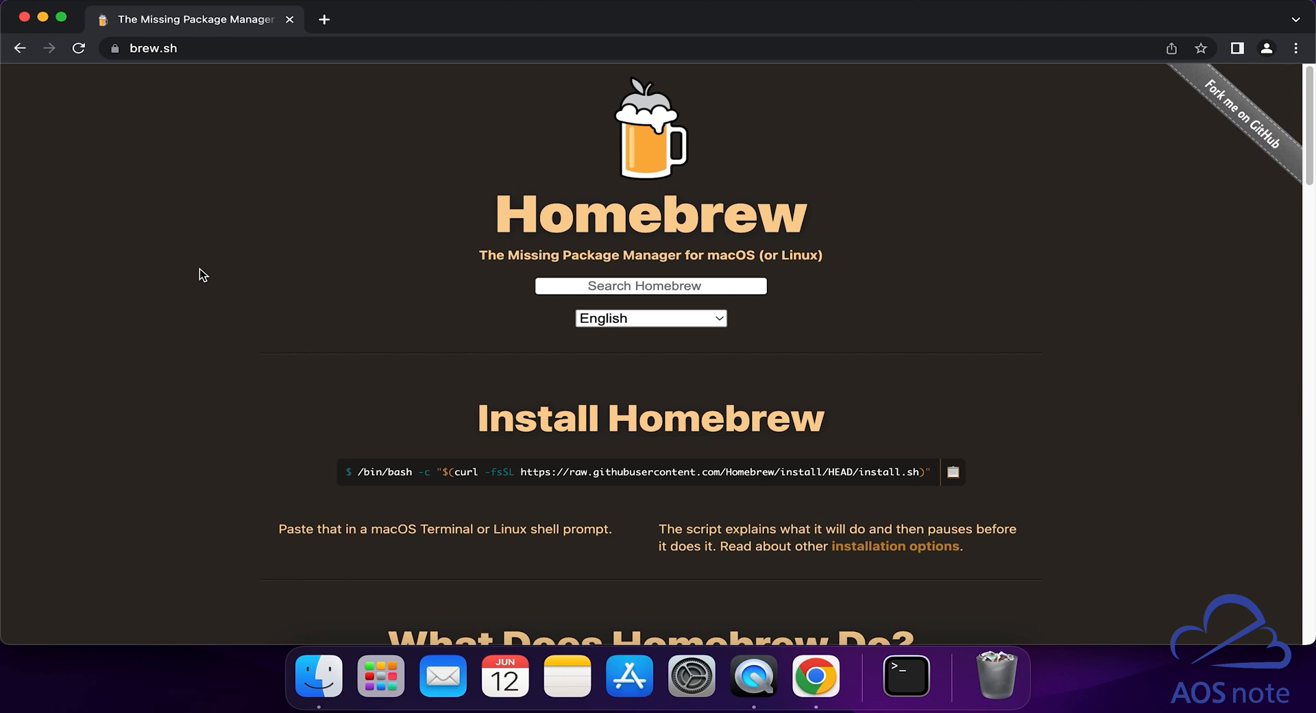
{"action": "mouse_move", "coordinate": [336, 247]}
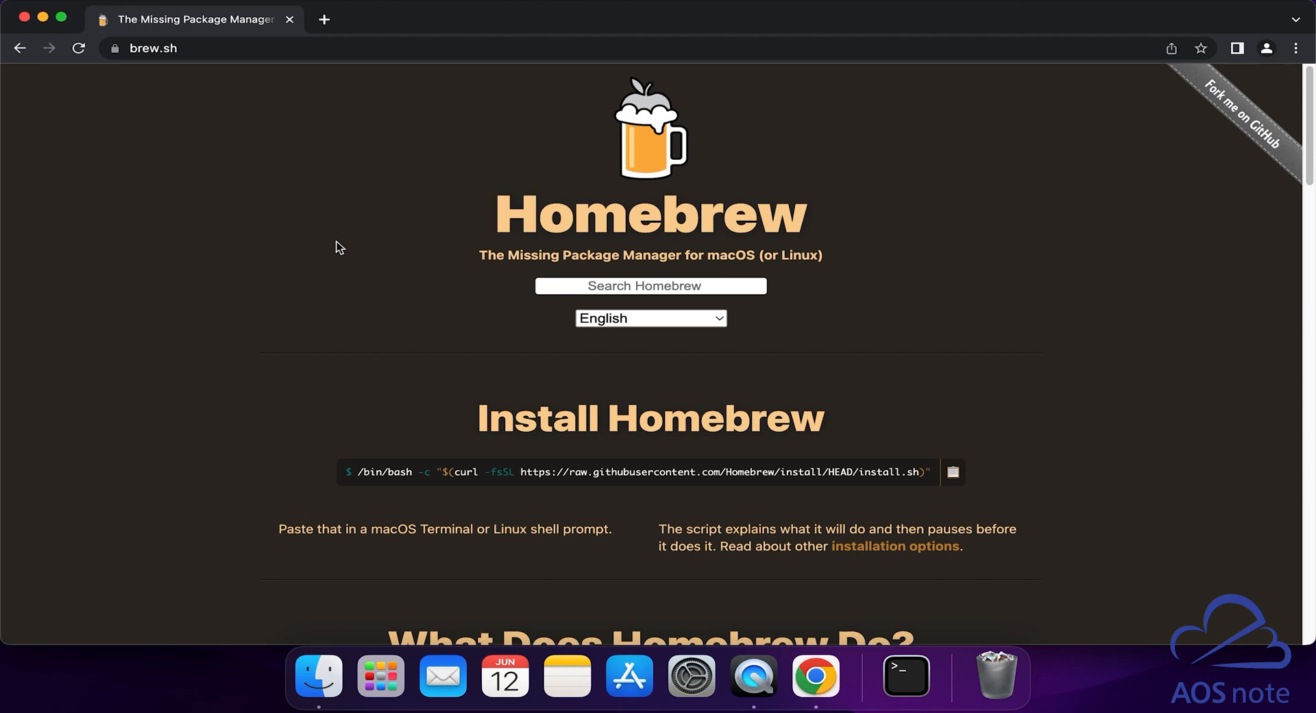
{"action": "mouse_move", "coordinate": [209, 86]}
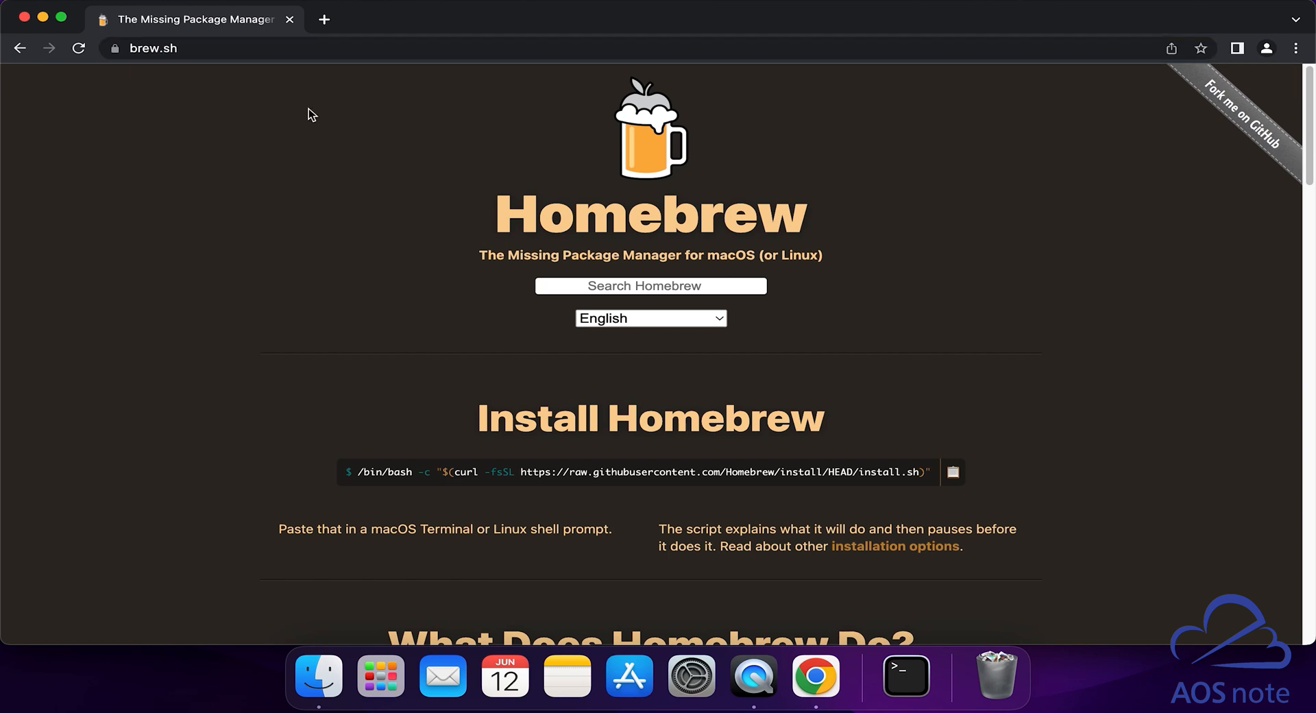
{"action": "mouse_move", "coordinate": [489, 220]}
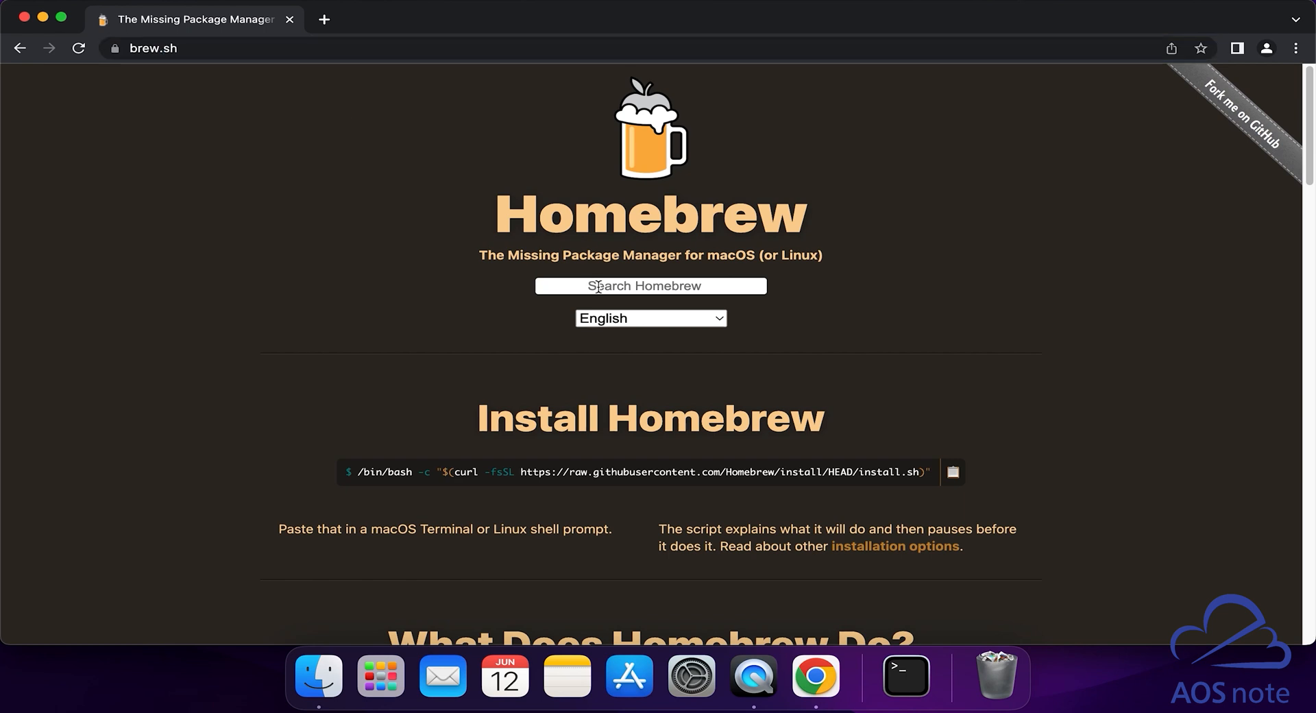
- Find the iterm2 cask on the Homebrew site and copy its install command
{"action": "type", "text": "iterm2"}
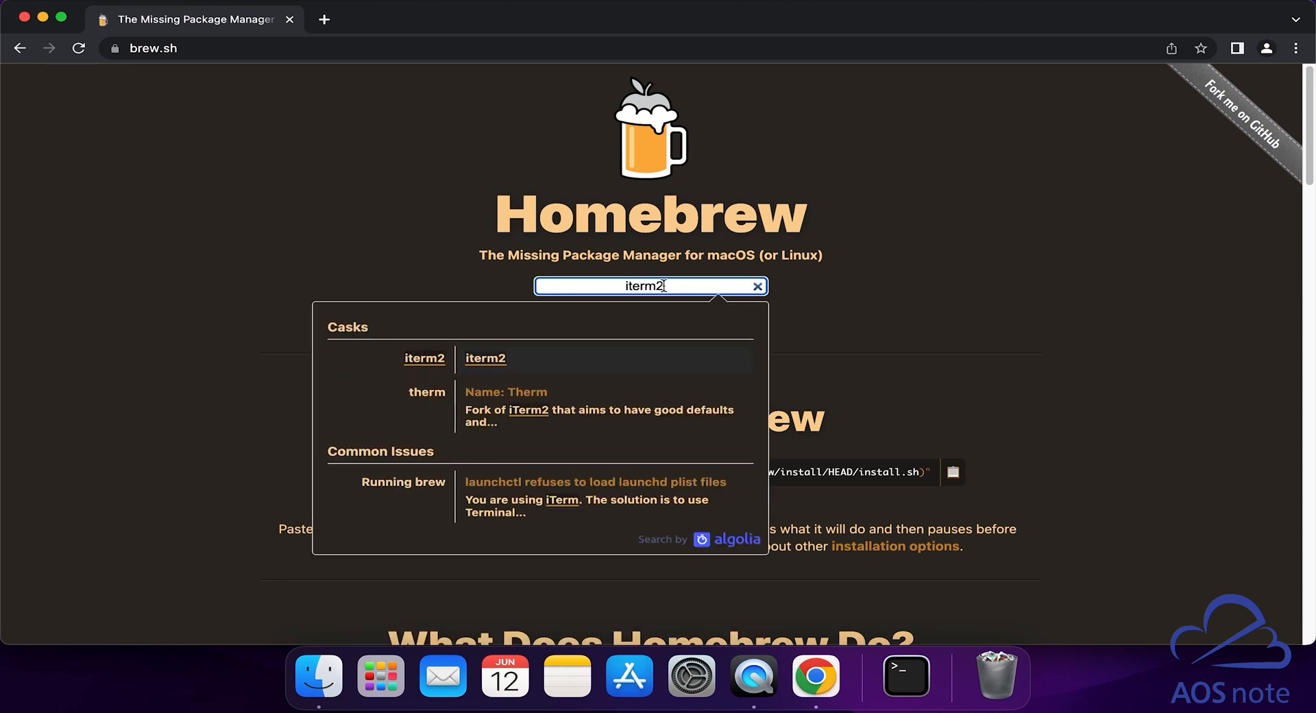
{"action": "mouse_move", "coordinate": [502, 369]}
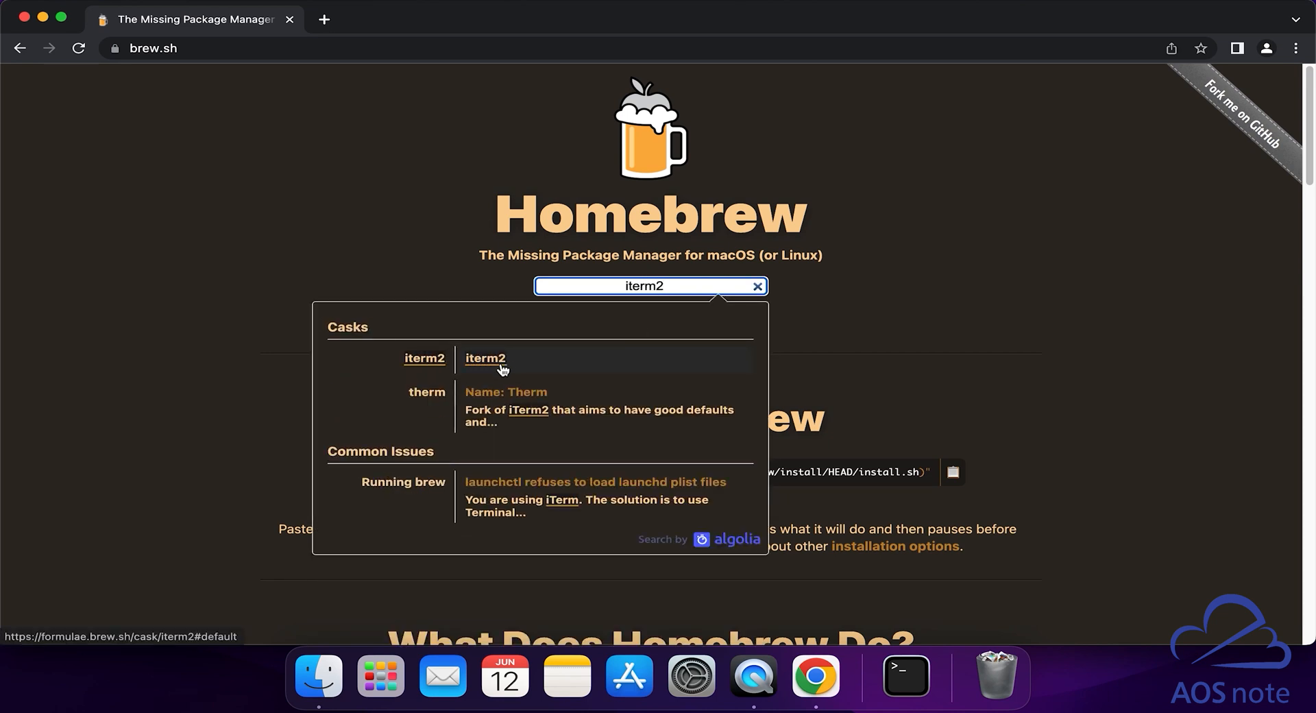
{"action": "left_click", "coordinate": [485, 360]}
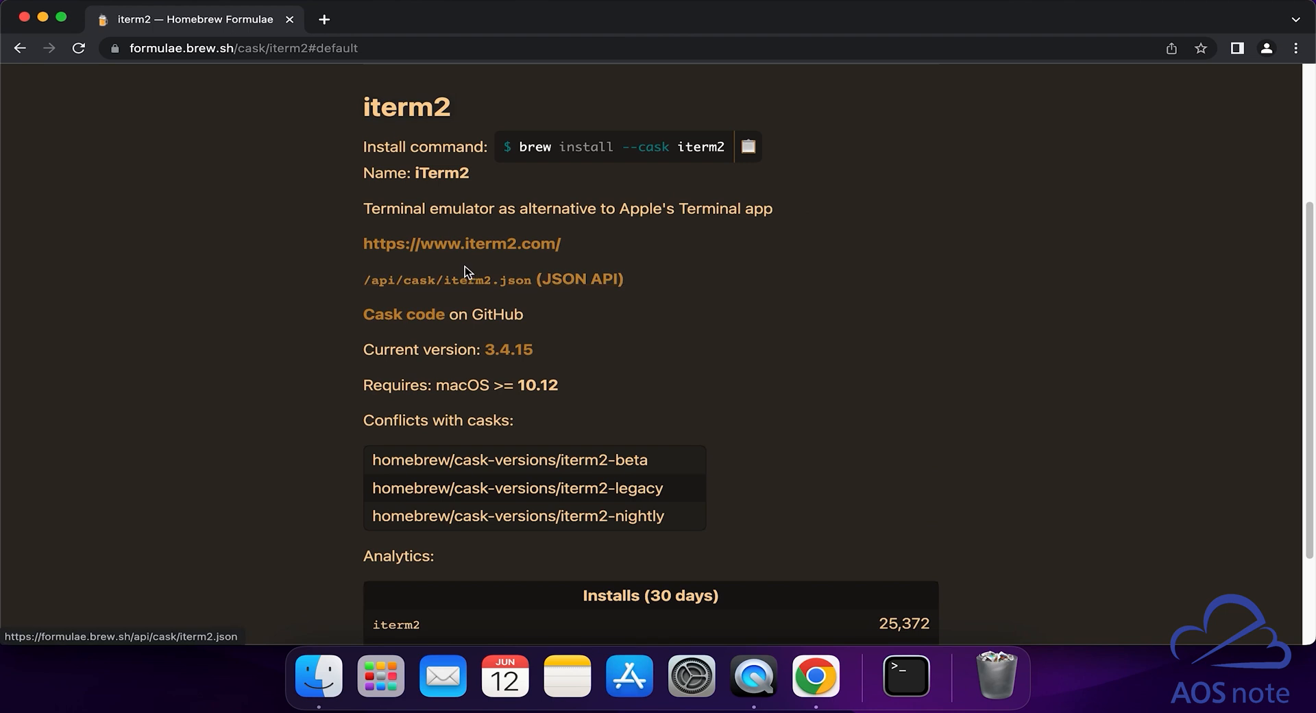
{"action": "mouse_move", "coordinate": [435, 114]}
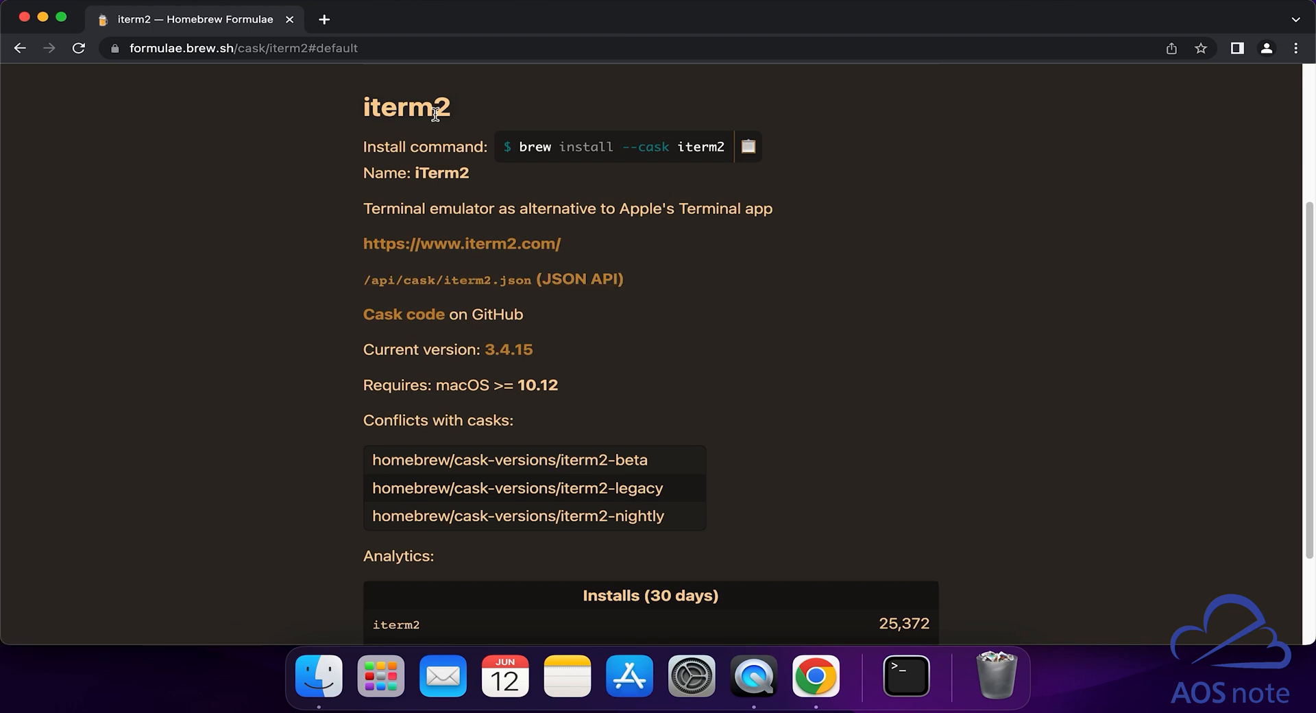
{"action": "mouse_move", "coordinate": [447, 181]}
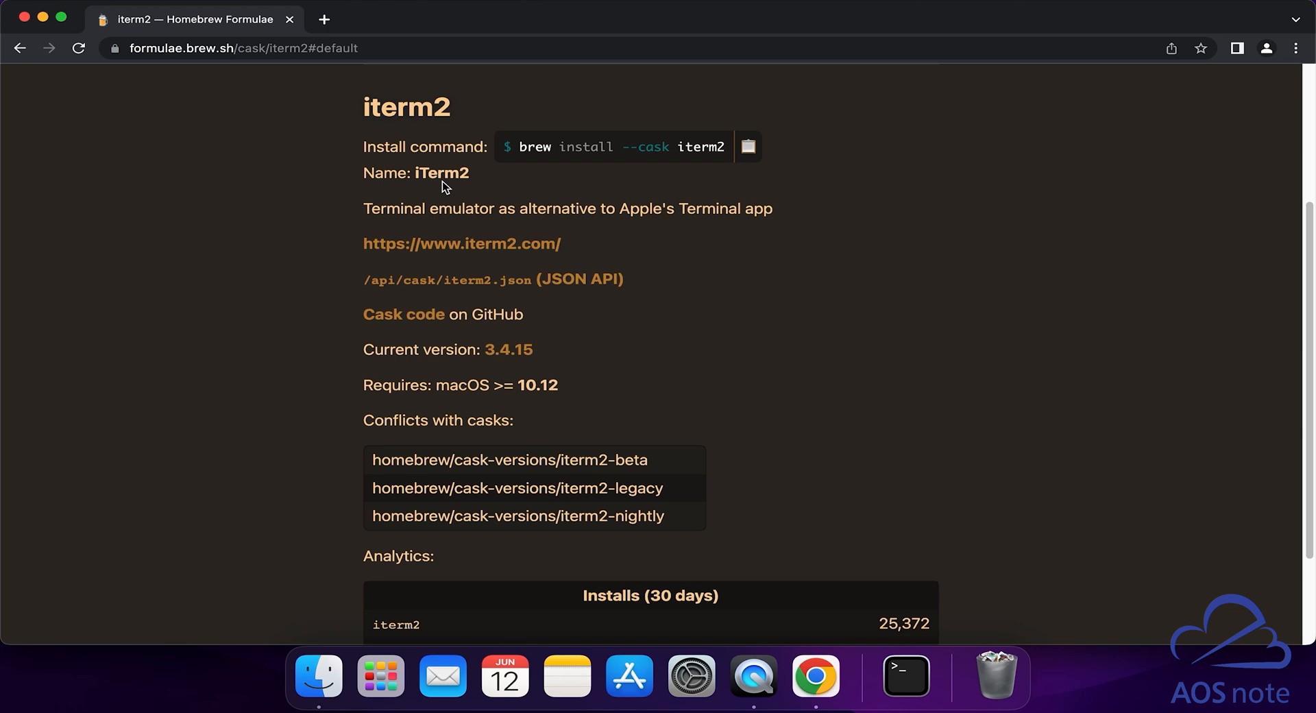
{"action": "mouse_move", "coordinate": [603, 151]}
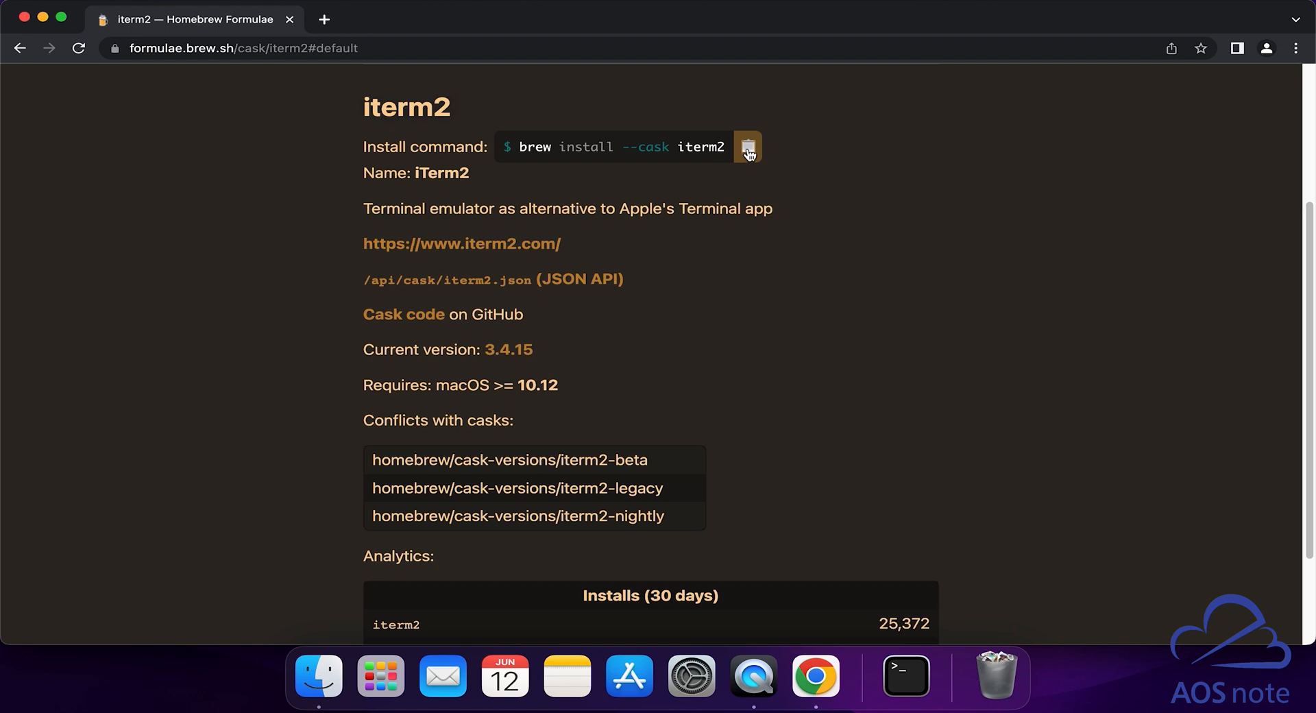
{"action": "left_click", "coordinate": [747, 147]}
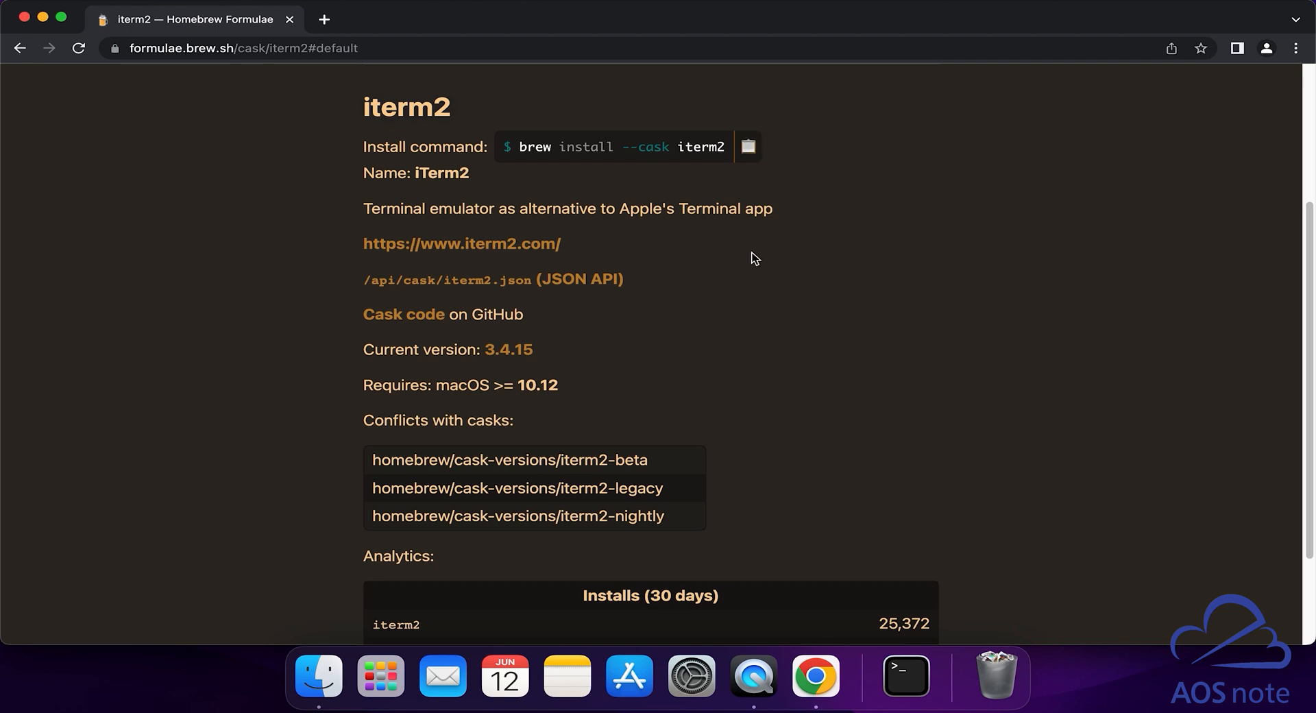
{"action": "mouse_move", "coordinate": [751, 264]}
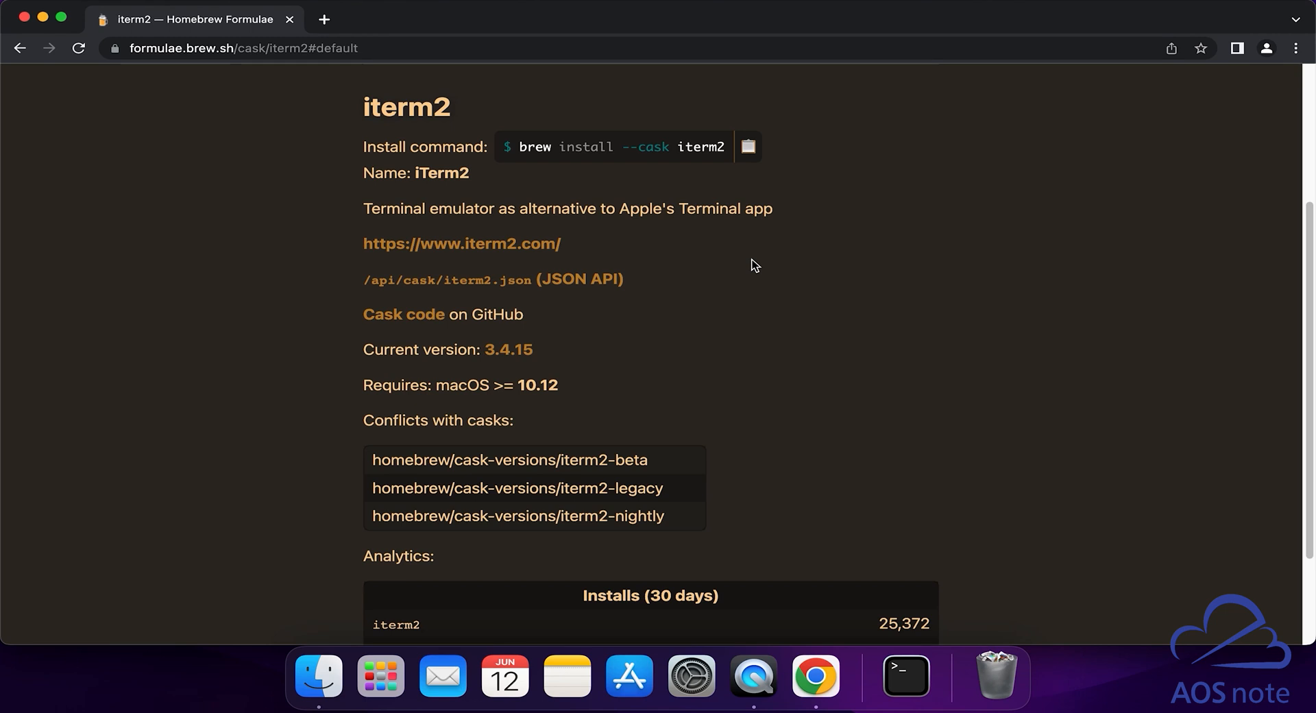
- Launch Terminal via Spotlight and enter brew install --cask iterm2 at the zsh prompt
{"action": "key", "text": "cmd+space"}
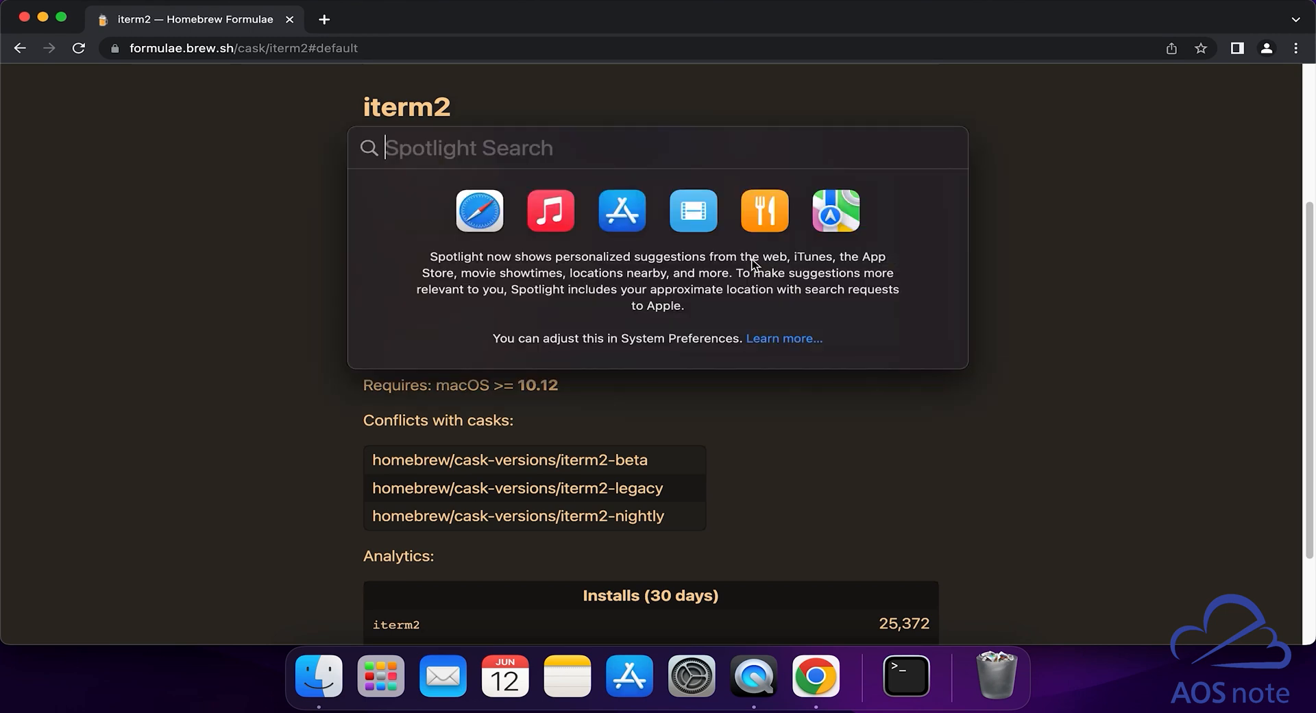
{"action": "type", "text": "terminal"}
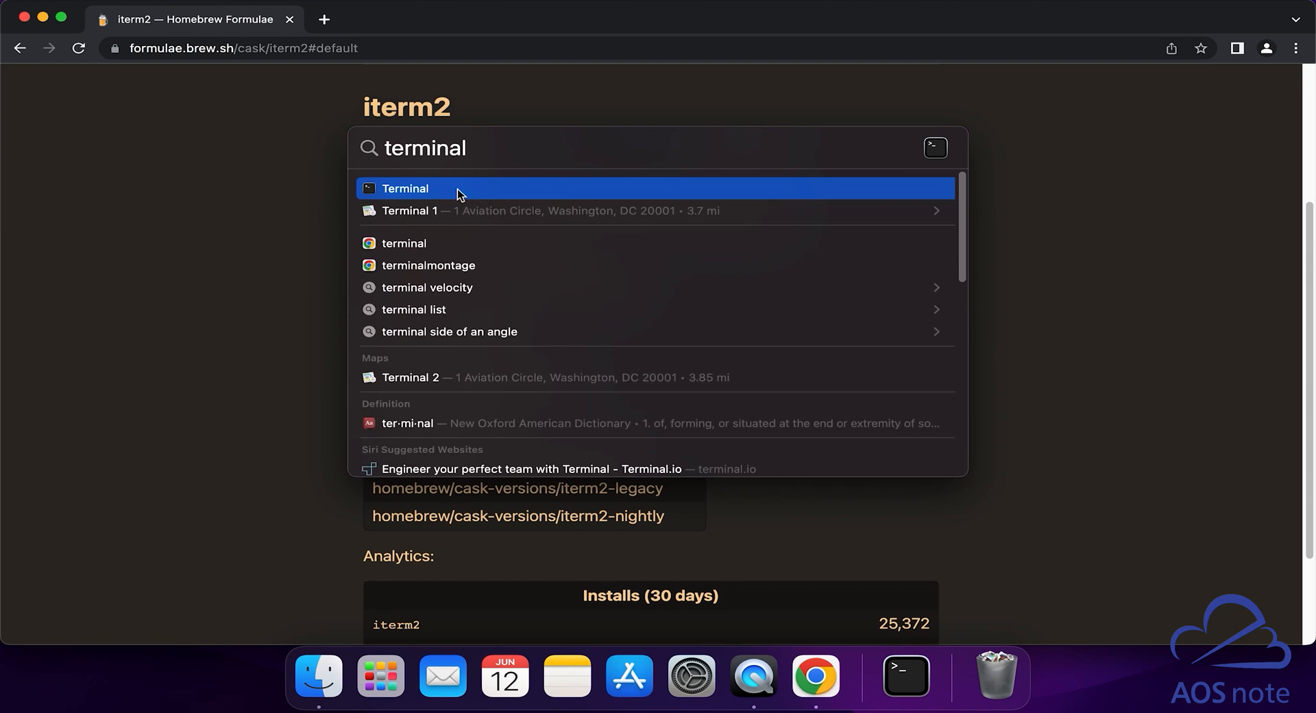
{"action": "left_click", "coordinate": [406, 188]}
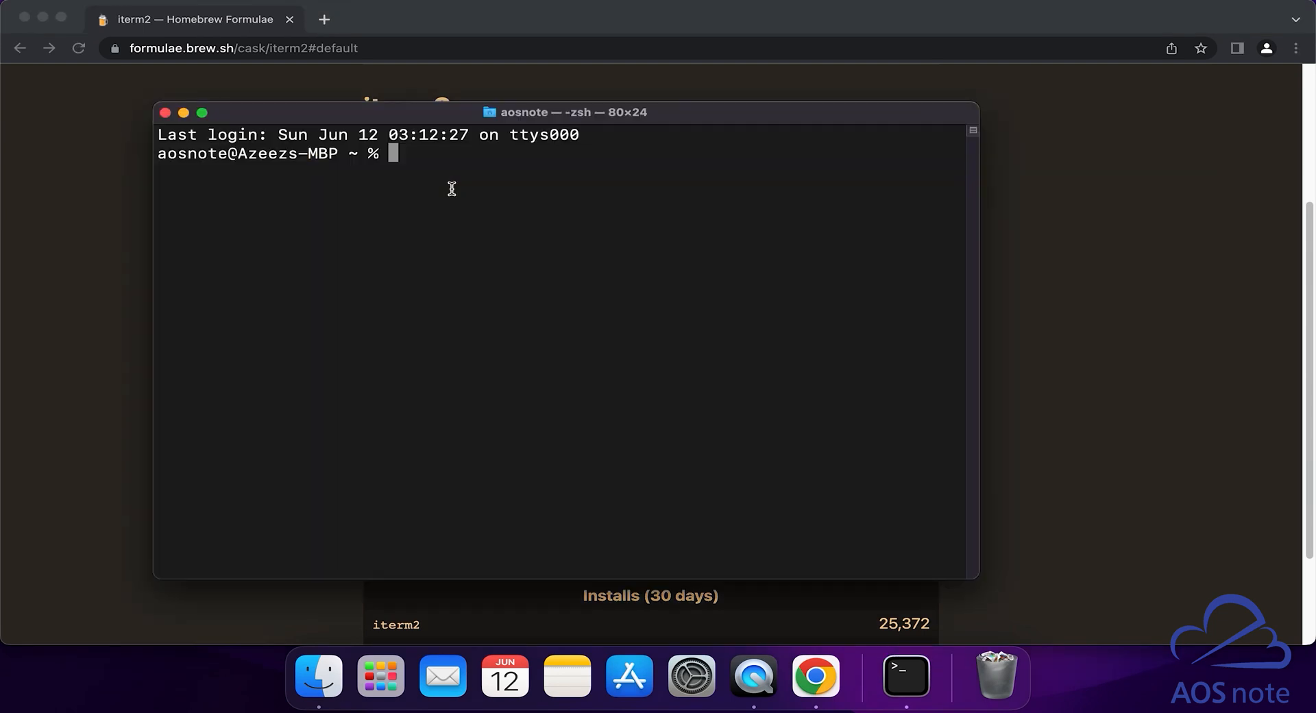
{"action": "mouse_move", "coordinate": [422, 162]}
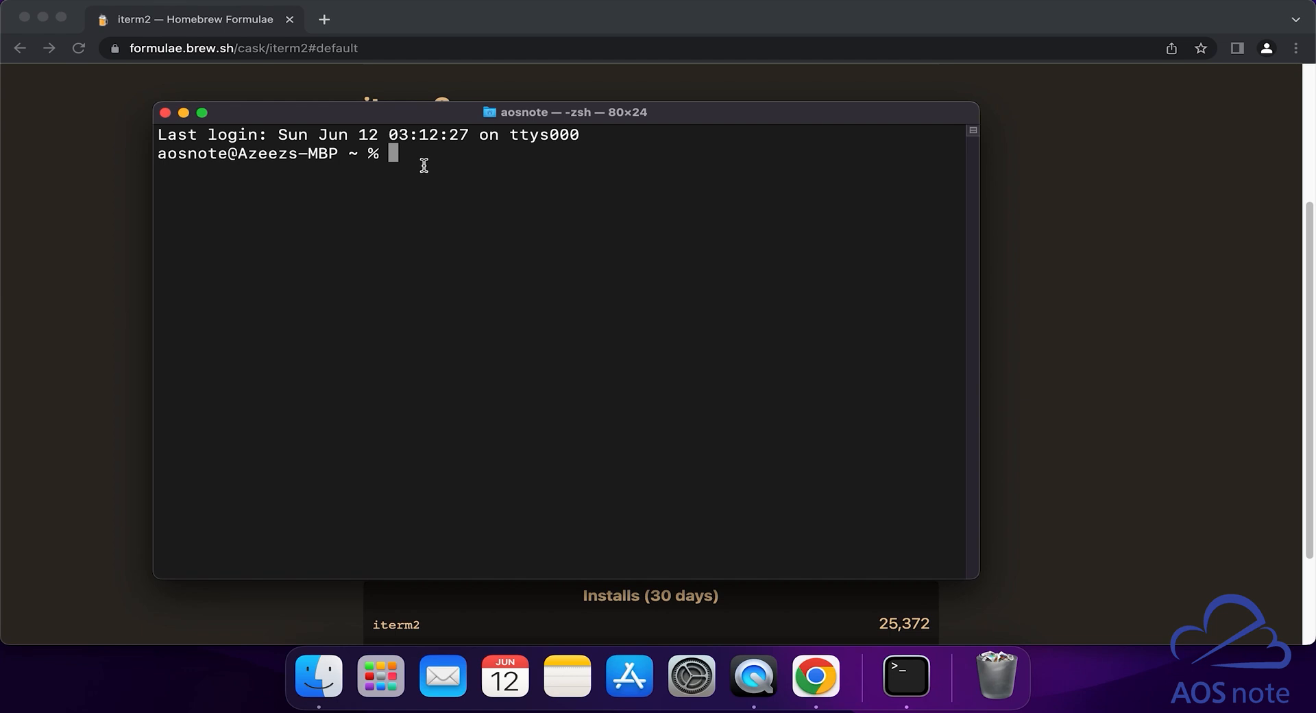
{"action": "type", "text": "brew install --cask iterm2"}
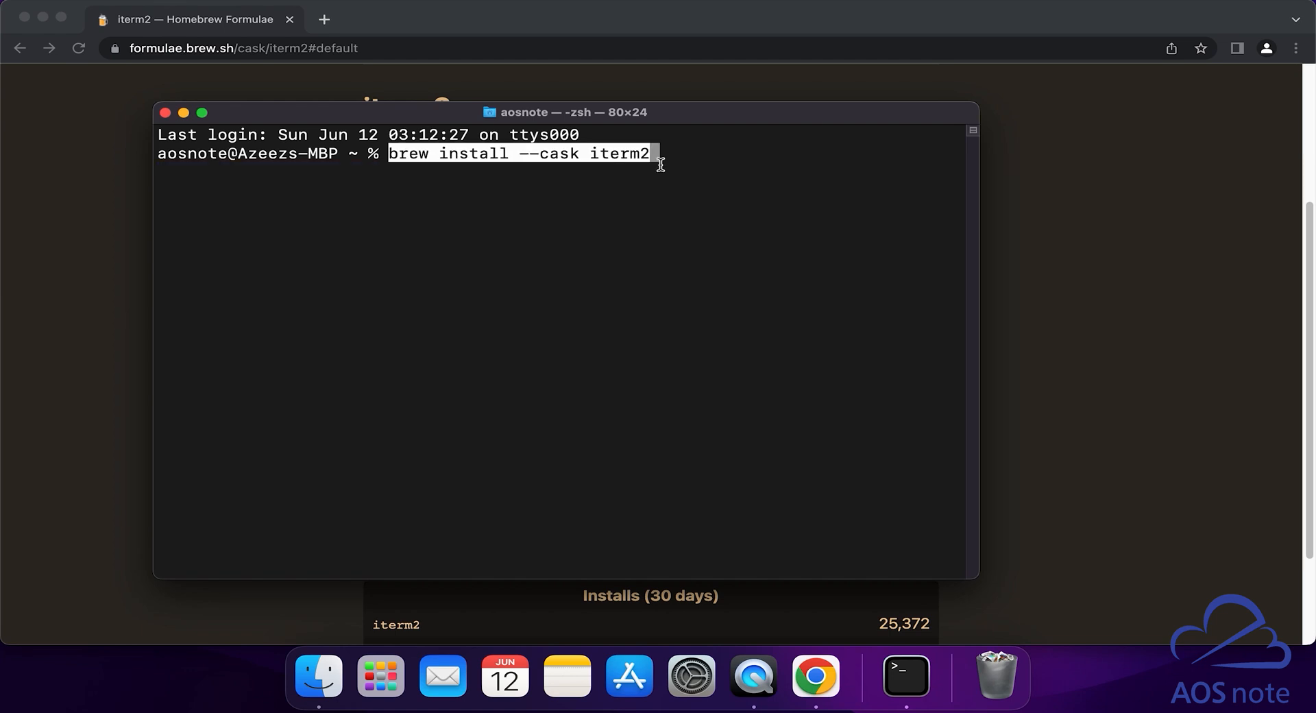
{"action": "key", "text": "Return"}
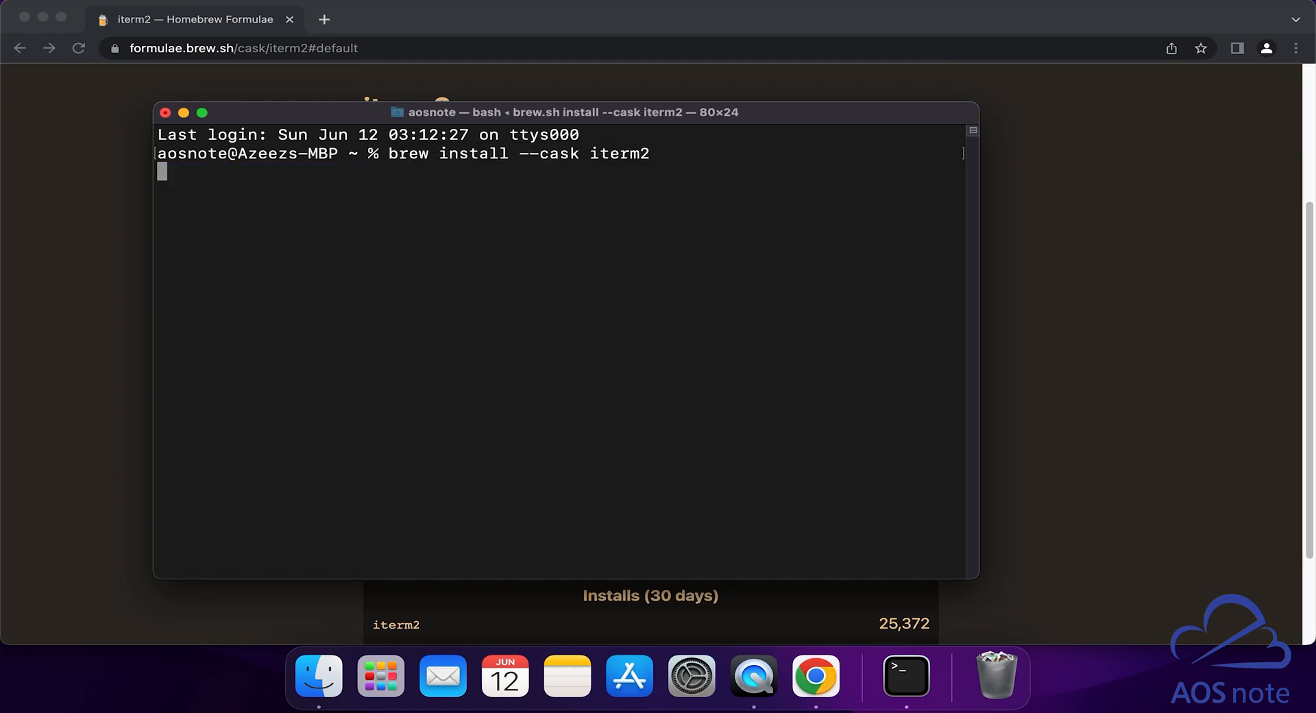
- Run brew install --cask iterm2 and let it install iTerm.app into Applications
{"action": "key", "text": "Return"}
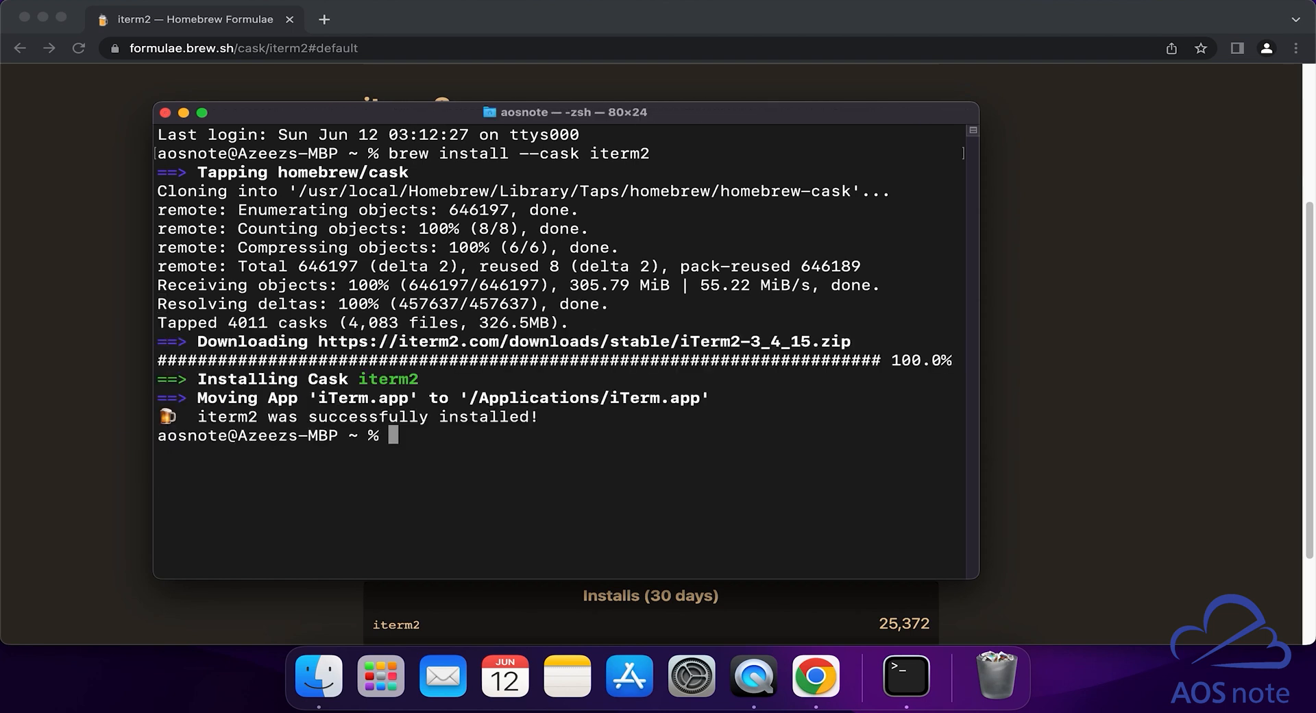
{"action": "mouse_move", "coordinate": [341, 413]}
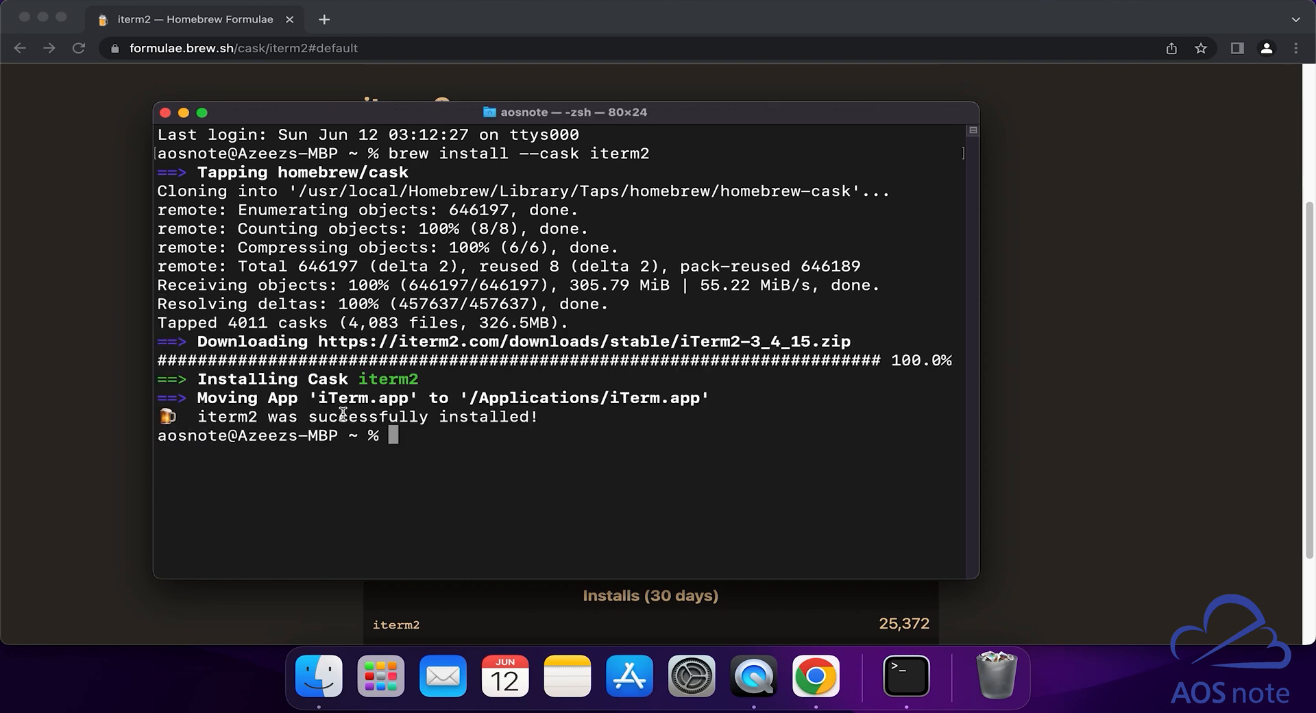
{"action": "mouse_move", "coordinate": [589, 414]}
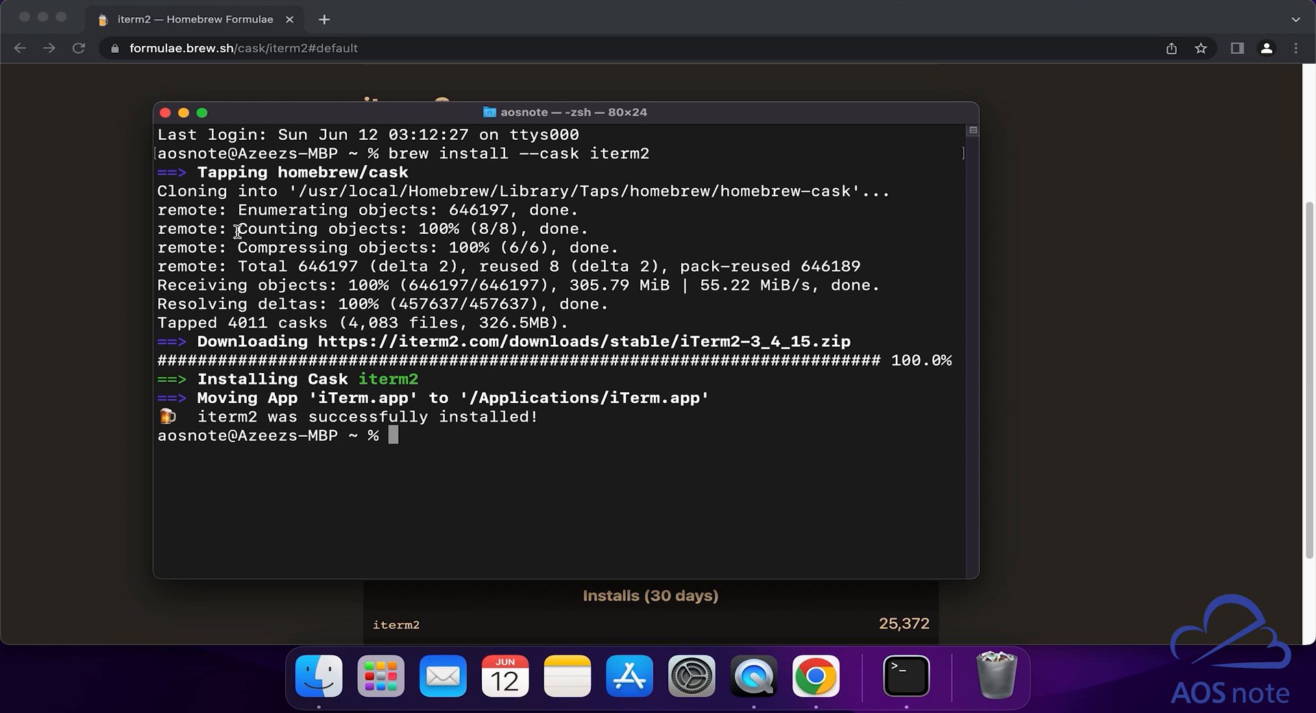
{"action": "mouse_move", "coordinate": [167, 117]}
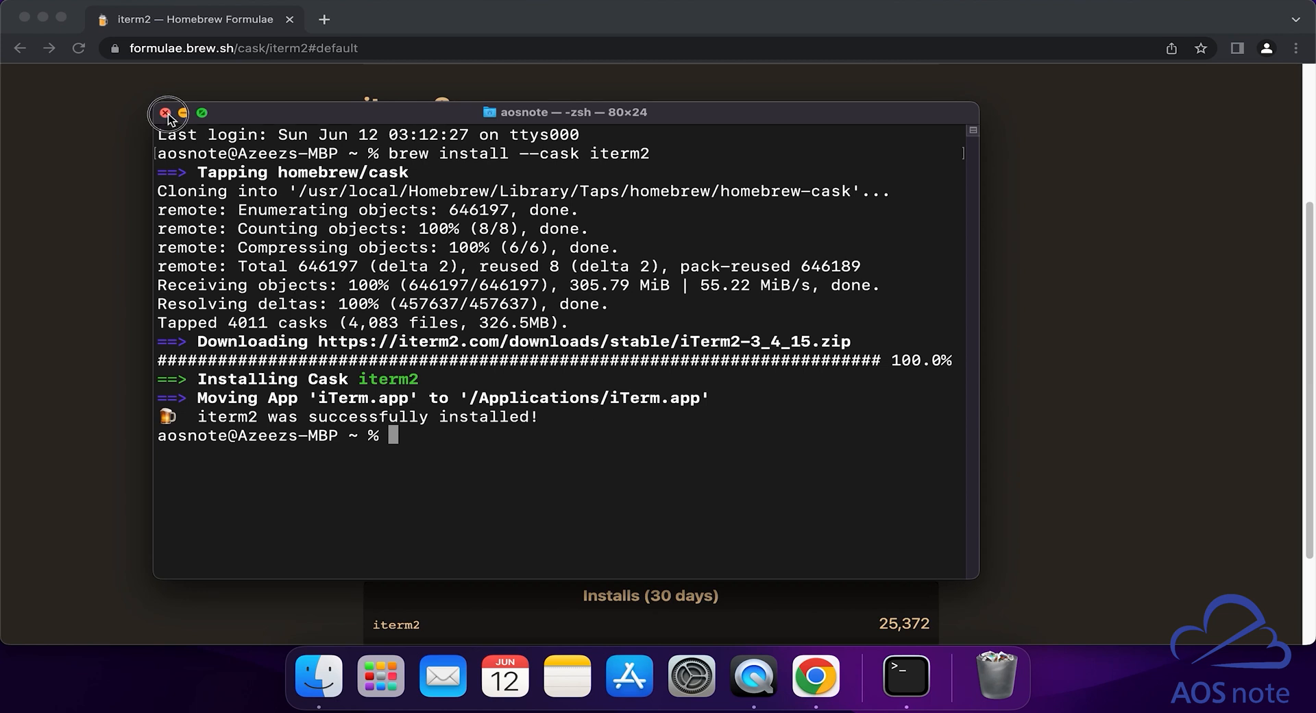
- Close the Terminal window and remove the Terminal icon from the Dock
{"action": "left_click", "coordinate": [167, 114]}
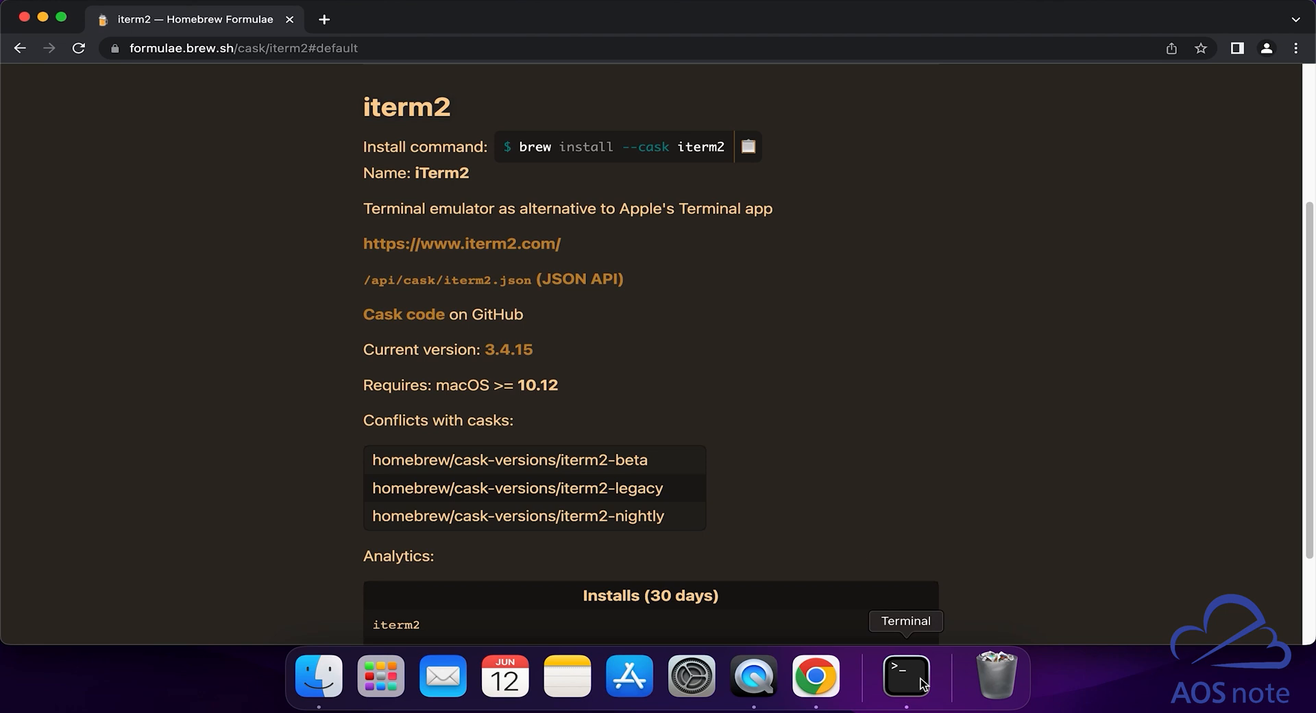
{"action": "mouse_move", "coordinate": [908, 681]}
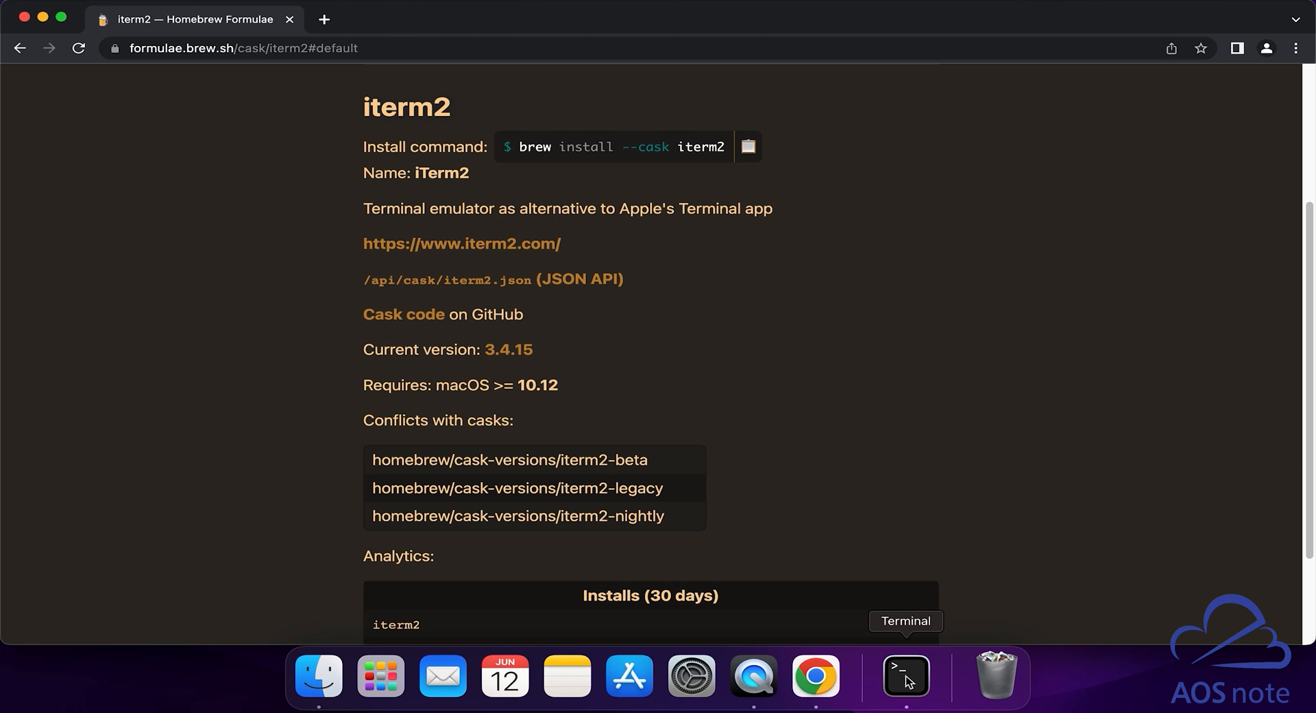
{"action": "right_click", "coordinate": [906, 675]}
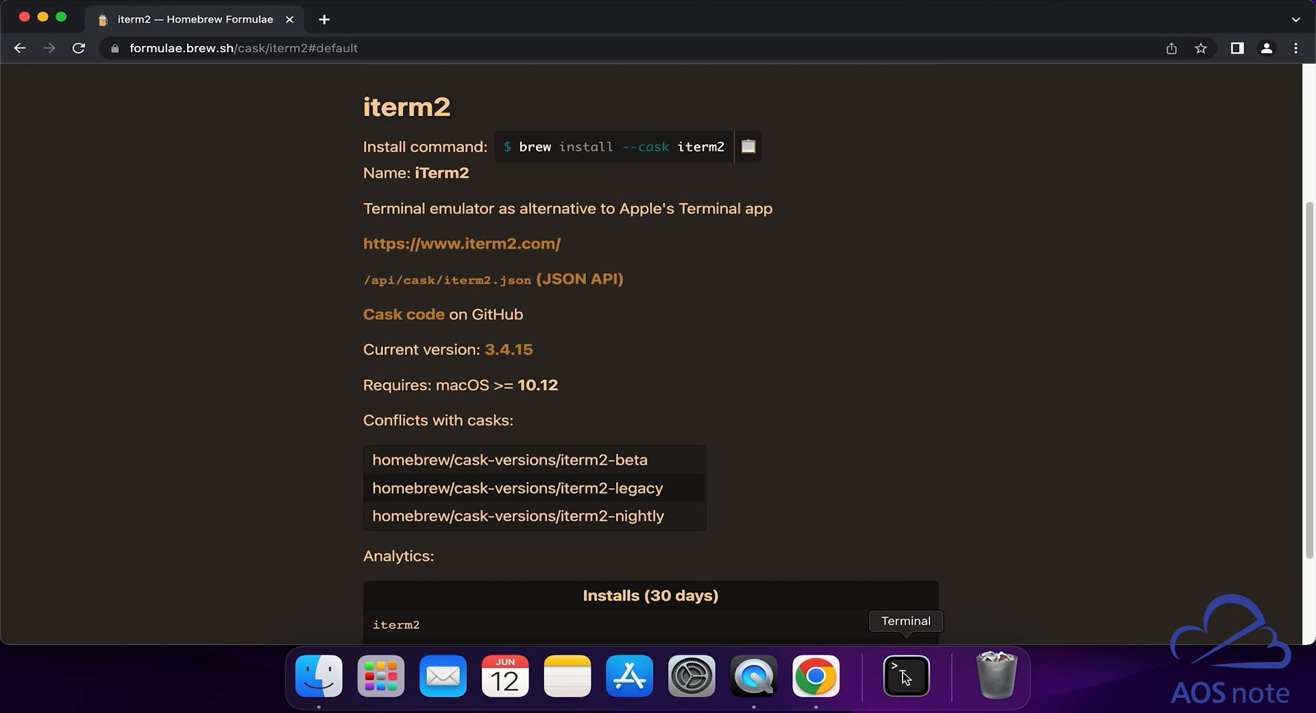
{"action": "right_click", "coordinate": [905, 676]}
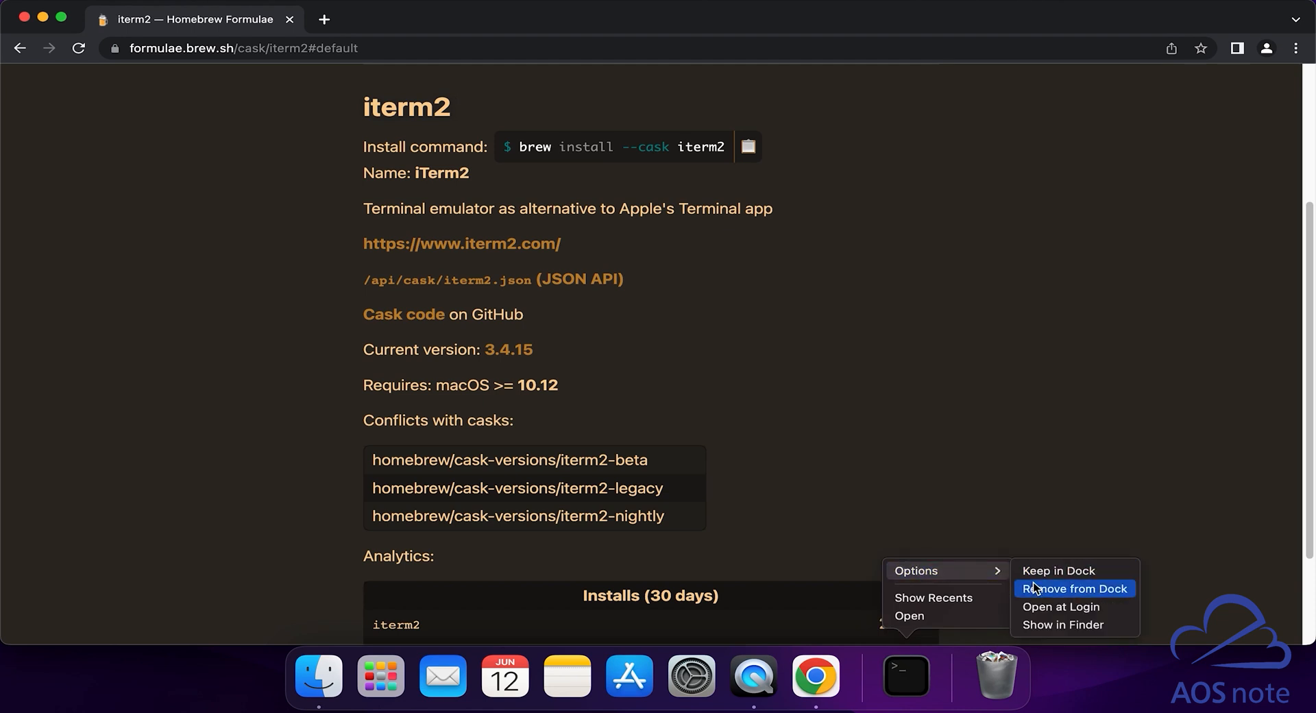
{"action": "left_click", "coordinate": [1074, 588]}
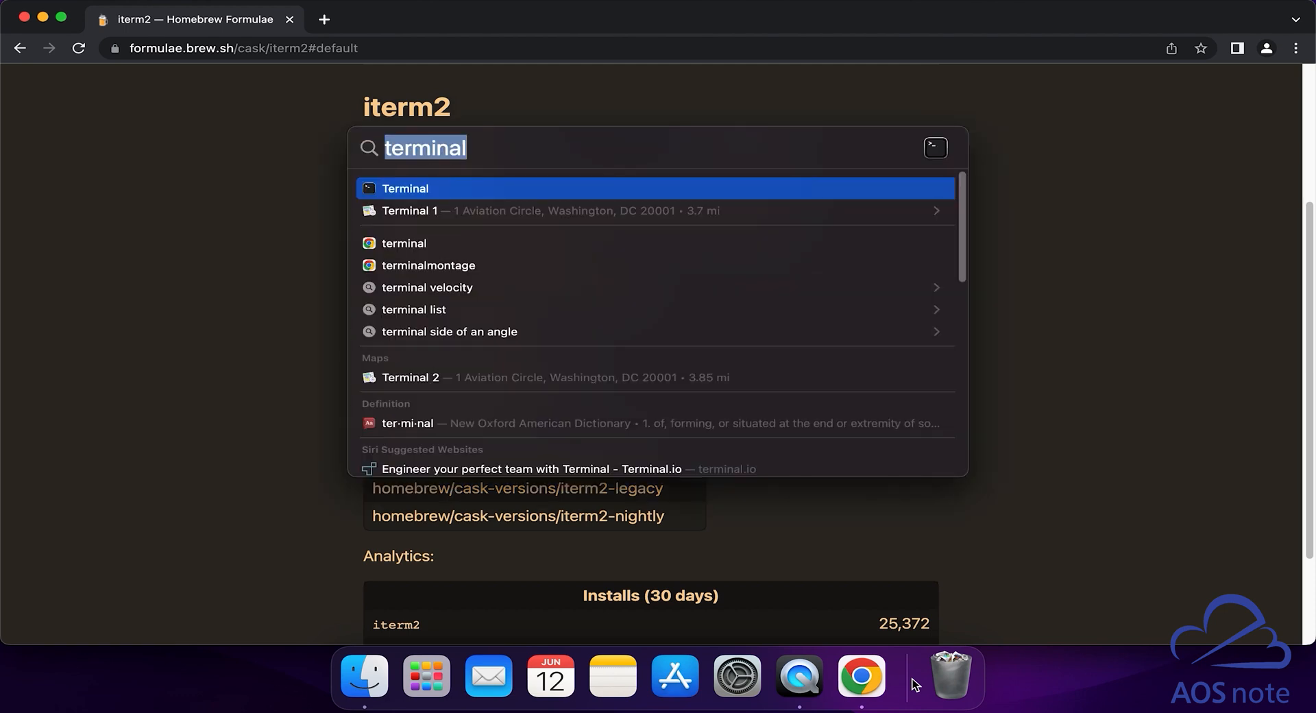
- Launch iTerm via Spotlight, confirm opening the downloaded app, and keep it in the Dock
{"action": "type", "text": "iterm"}
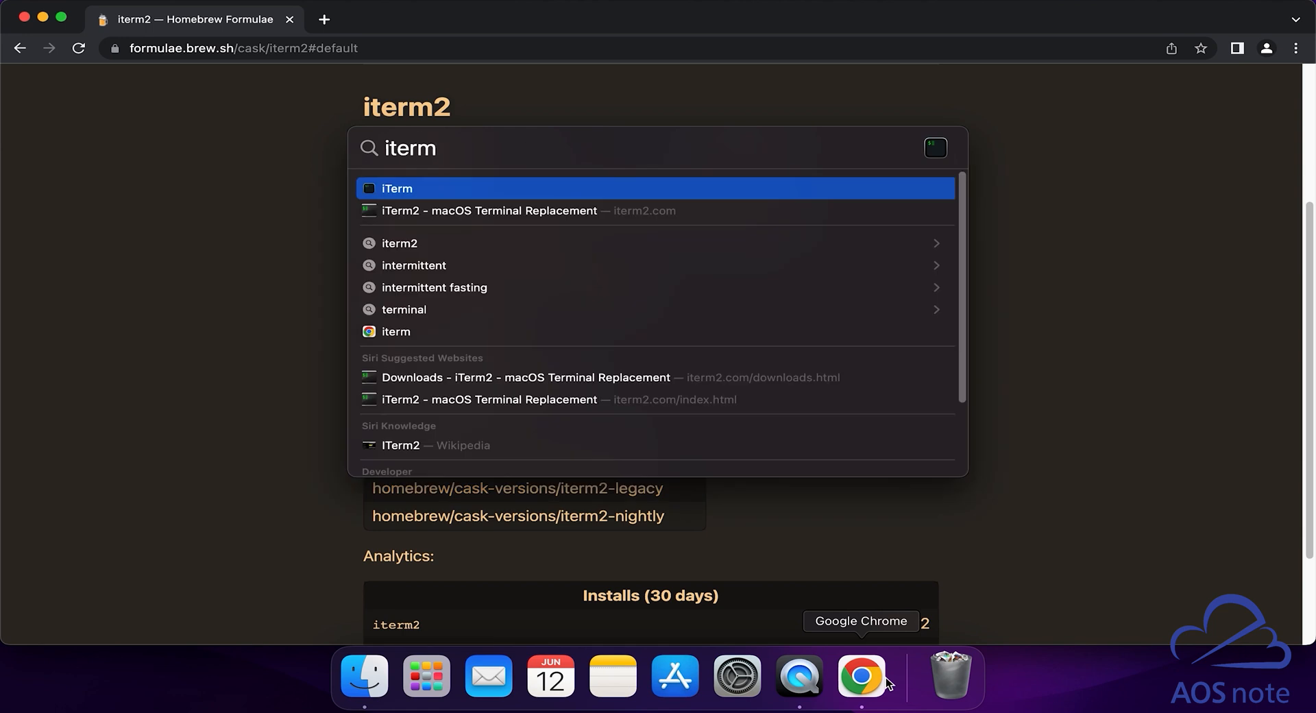
{"action": "mouse_move", "coordinate": [413, 200]}
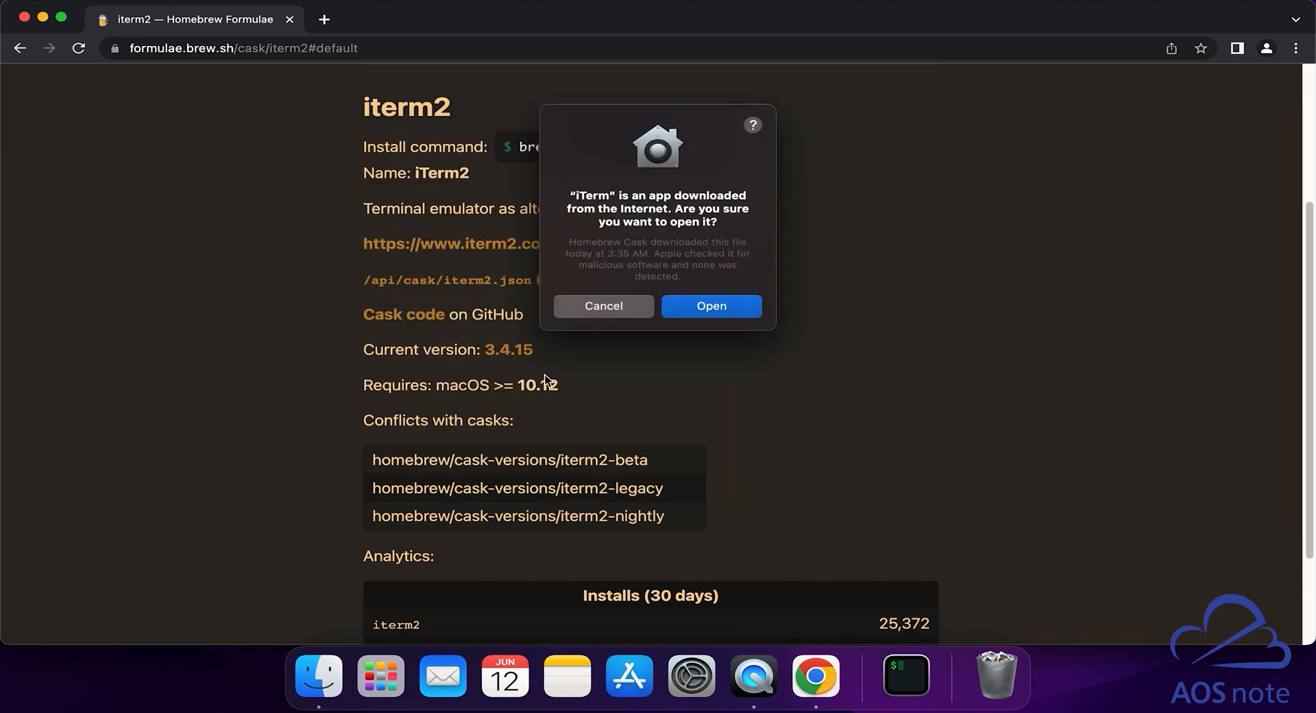
{"action": "left_click", "coordinate": [710, 306]}
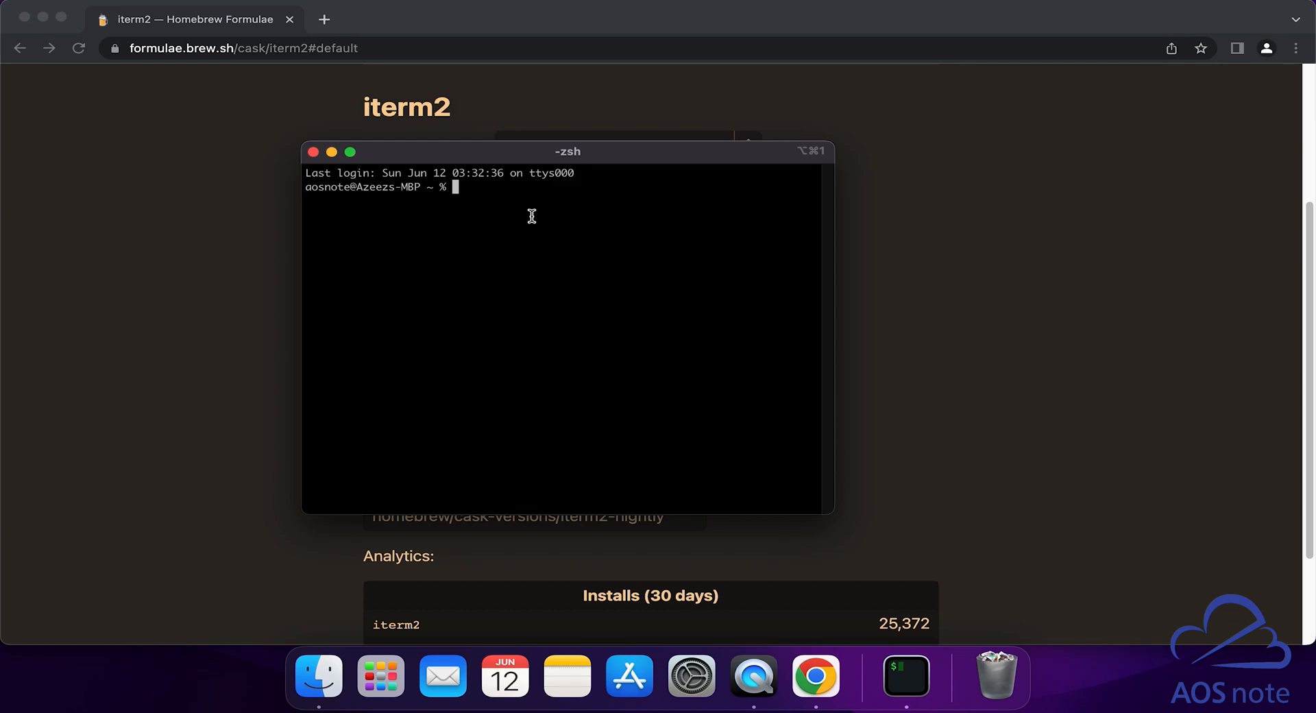
{"action": "mouse_move", "coordinate": [465, 193]}
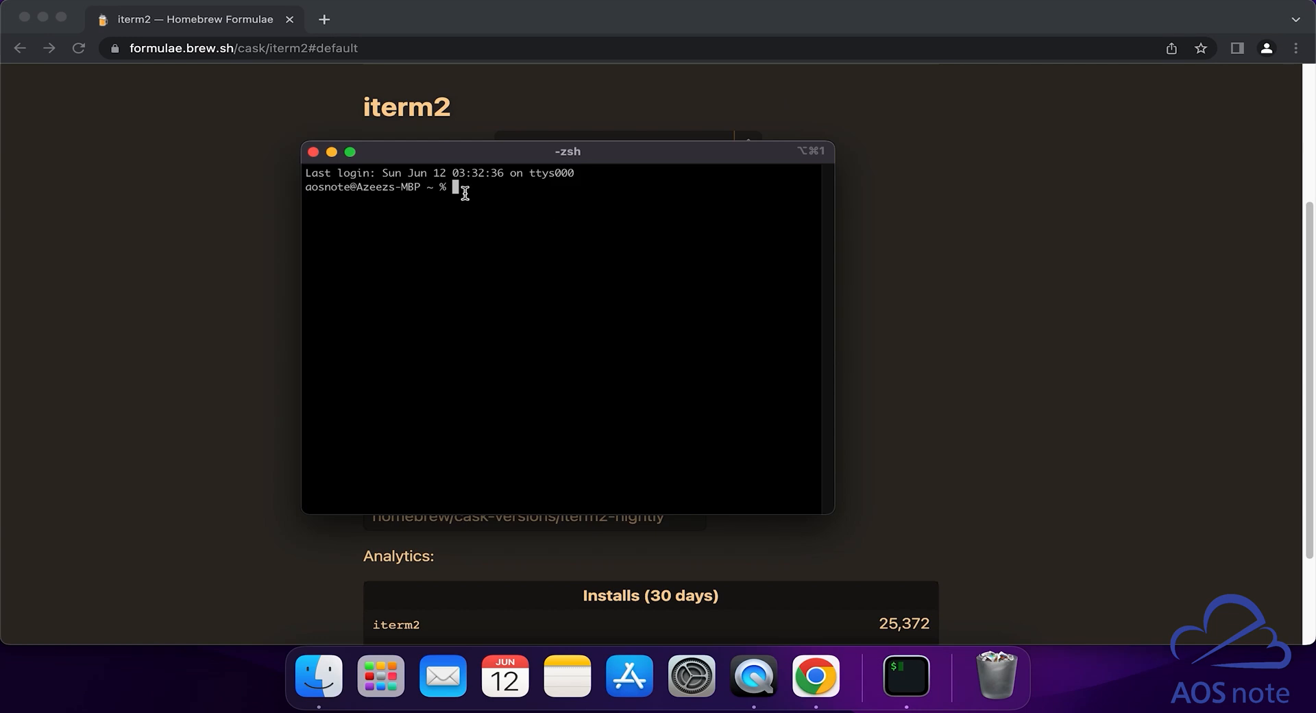
{"action": "mouse_move", "coordinate": [905, 676]}
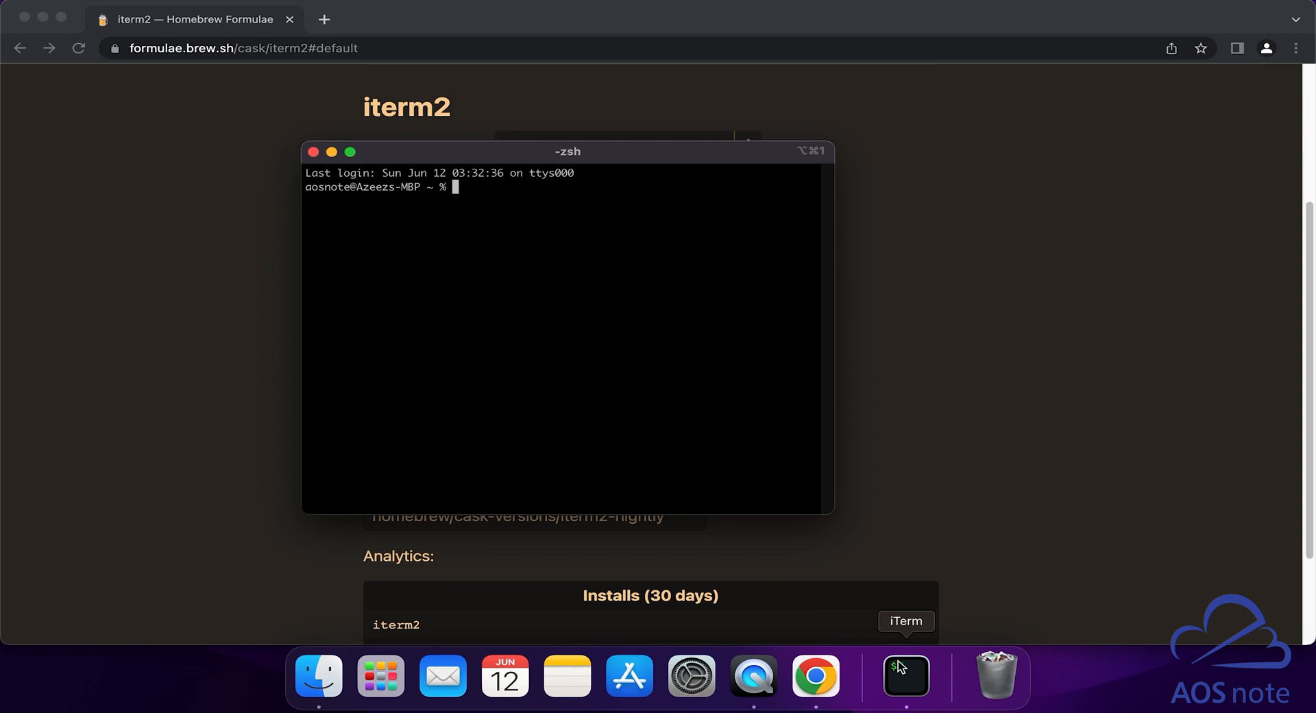
{"action": "right_click", "coordinate": [906, 676]}
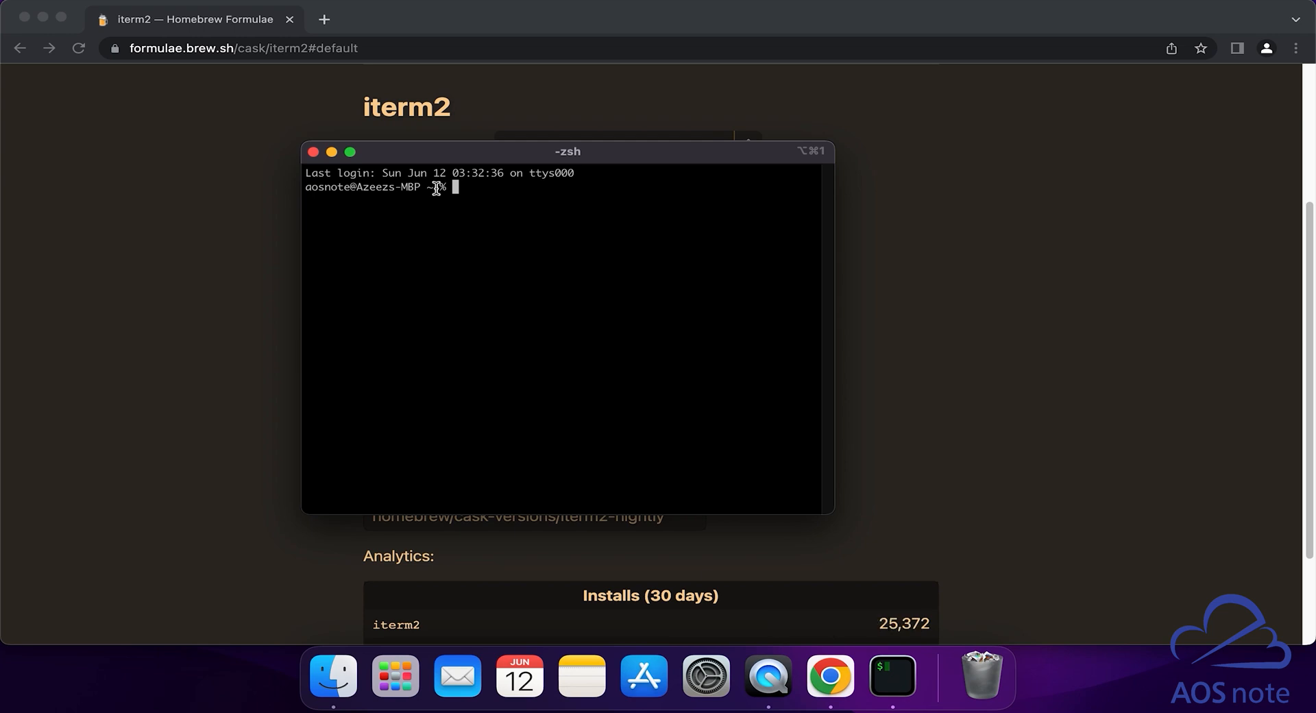
{"action": "mouse_move", "coordinate": [509, 190]}
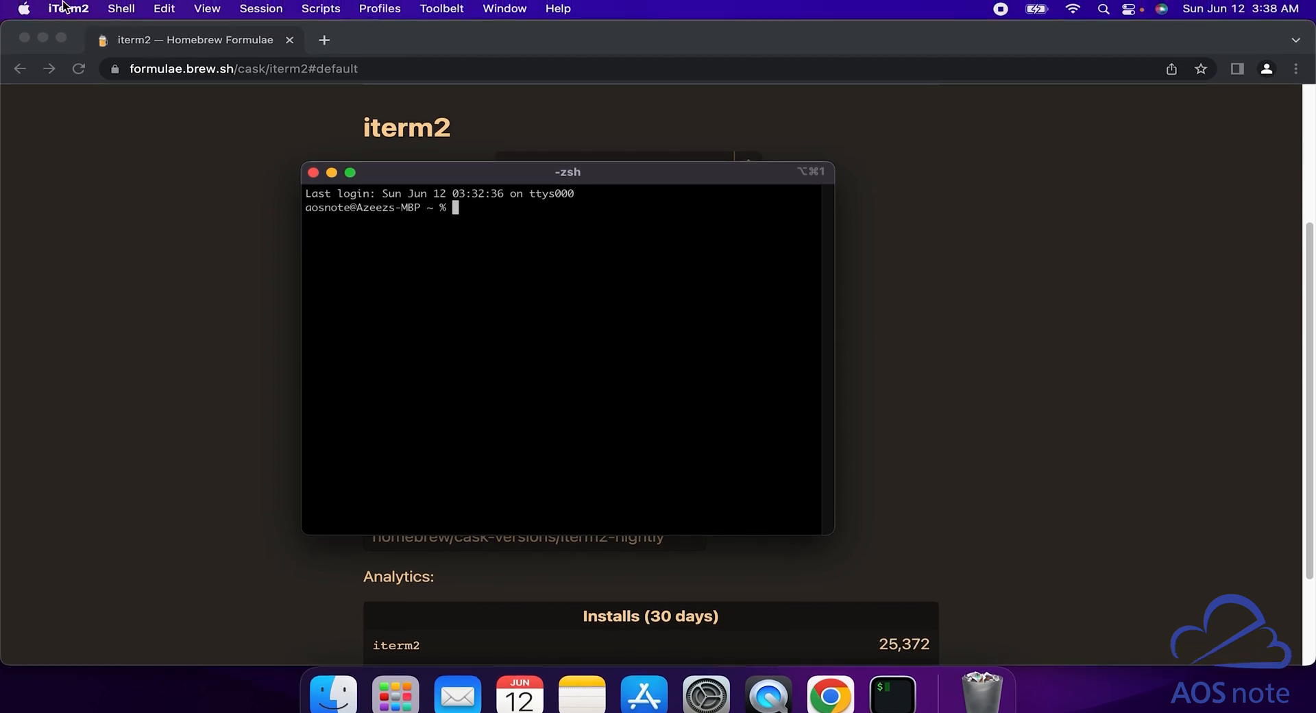
- Go to the Default profile's Text settings in iTerm2 Preferences
{"action": "left_click", "coordinate": [68, 8]}
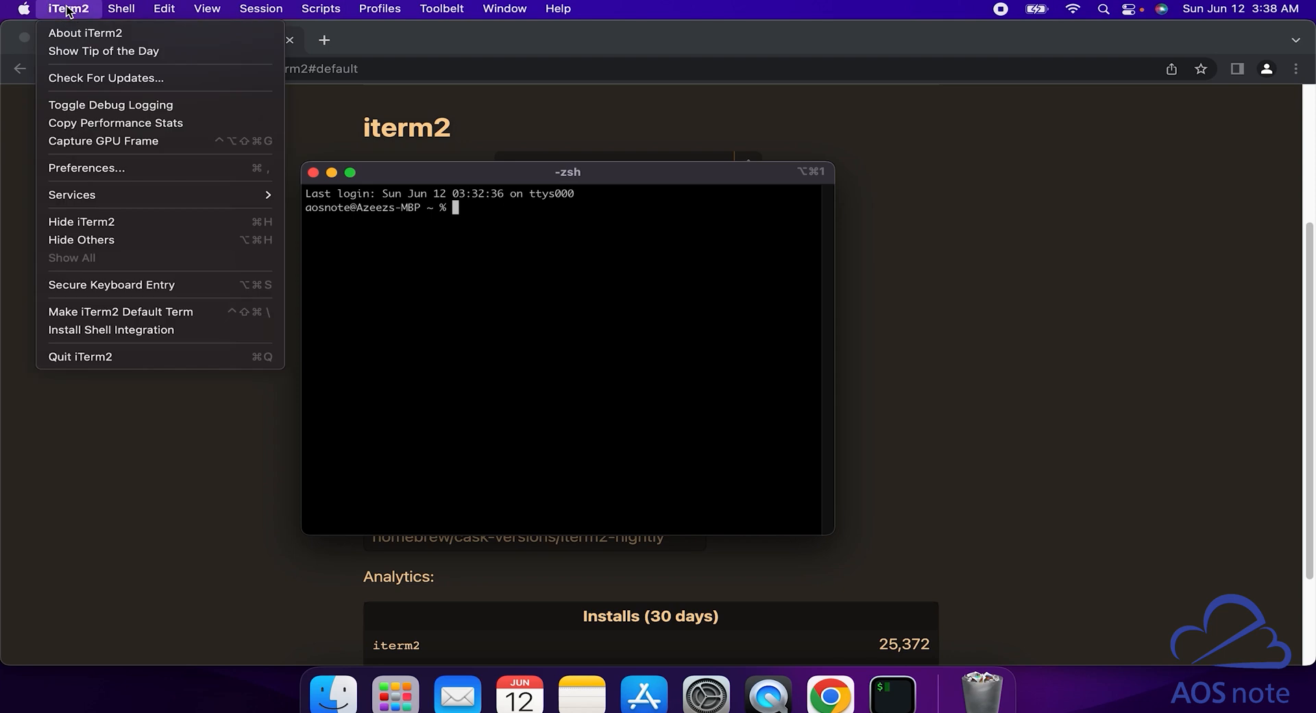
{"action": "mouse_move", "coordinate": [86, 167]}
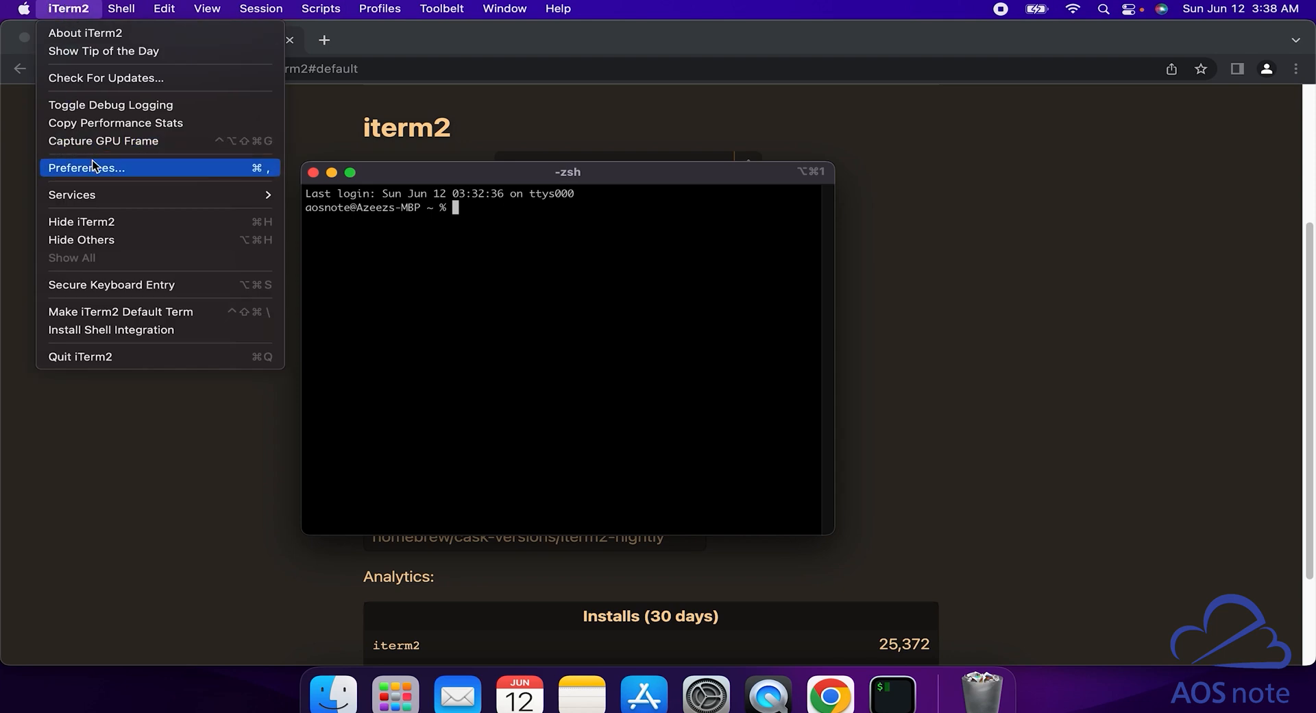
{"action": "left_click", "coordinate": [86, 167]}
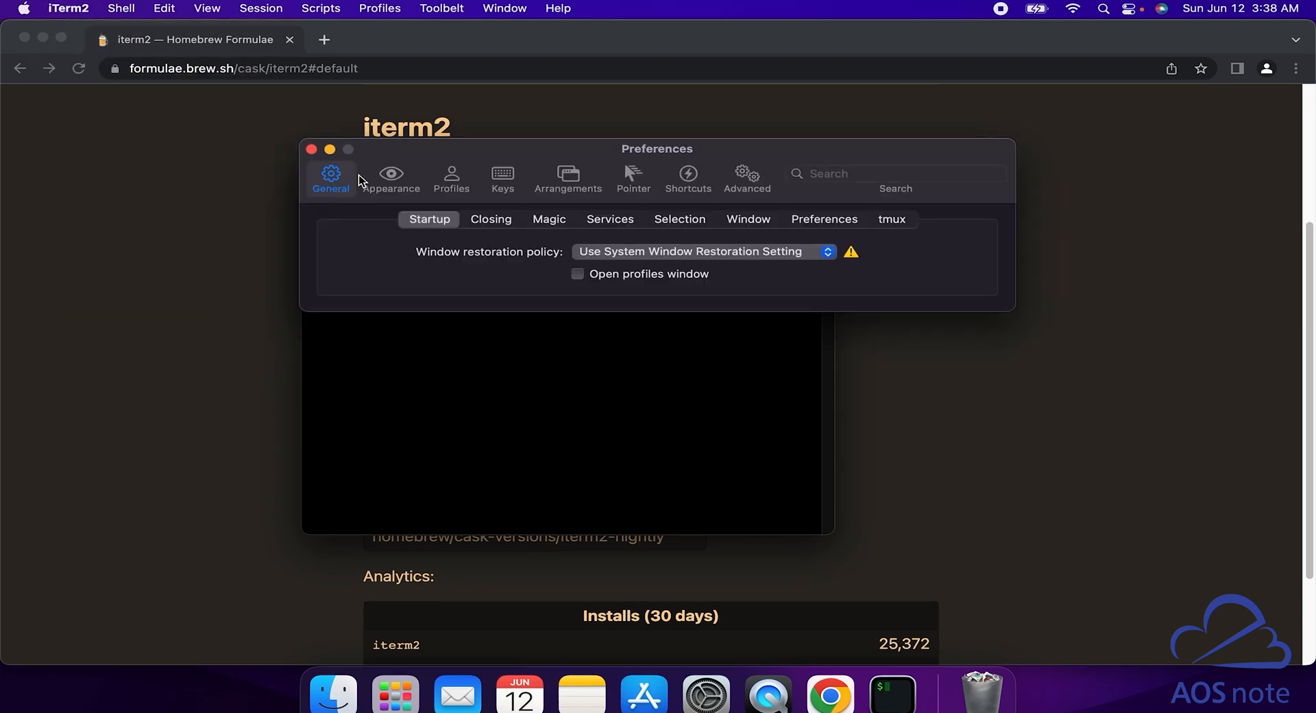
{"action": "left_click", "coordinate": [451, 178]}
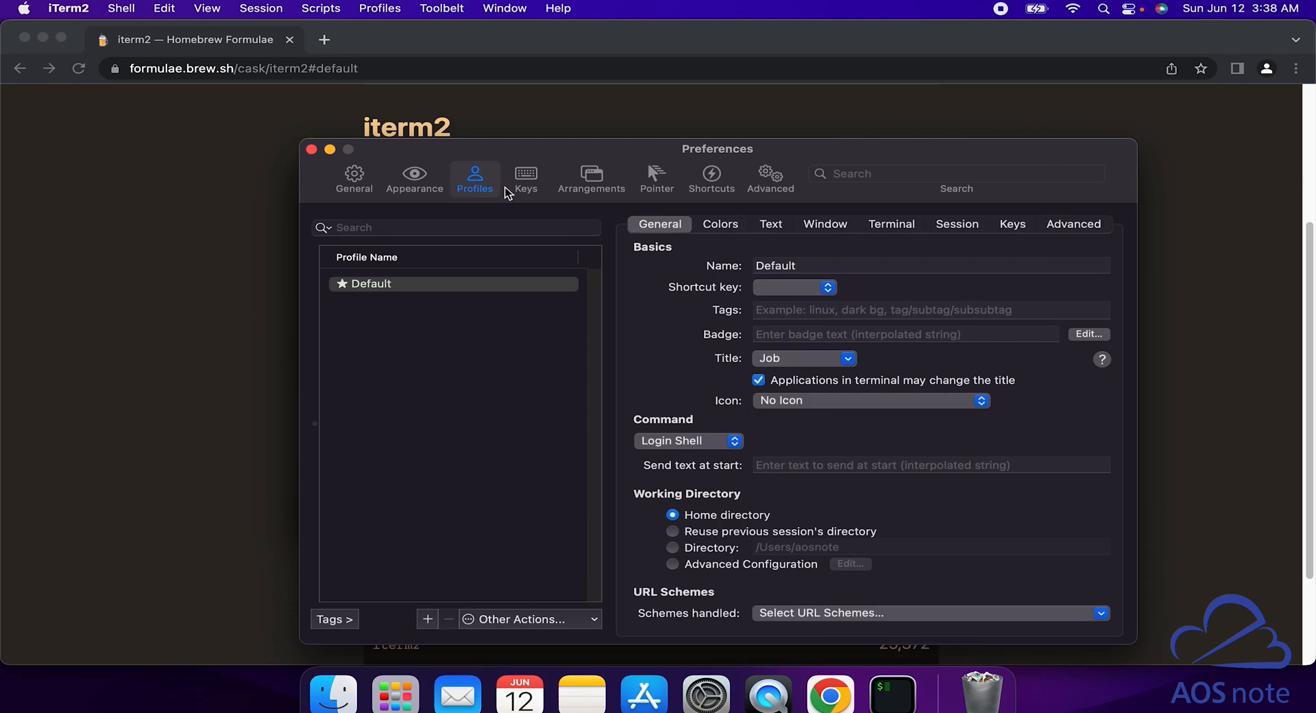
{"action": "left_click", "coordinate": [780, 210]}
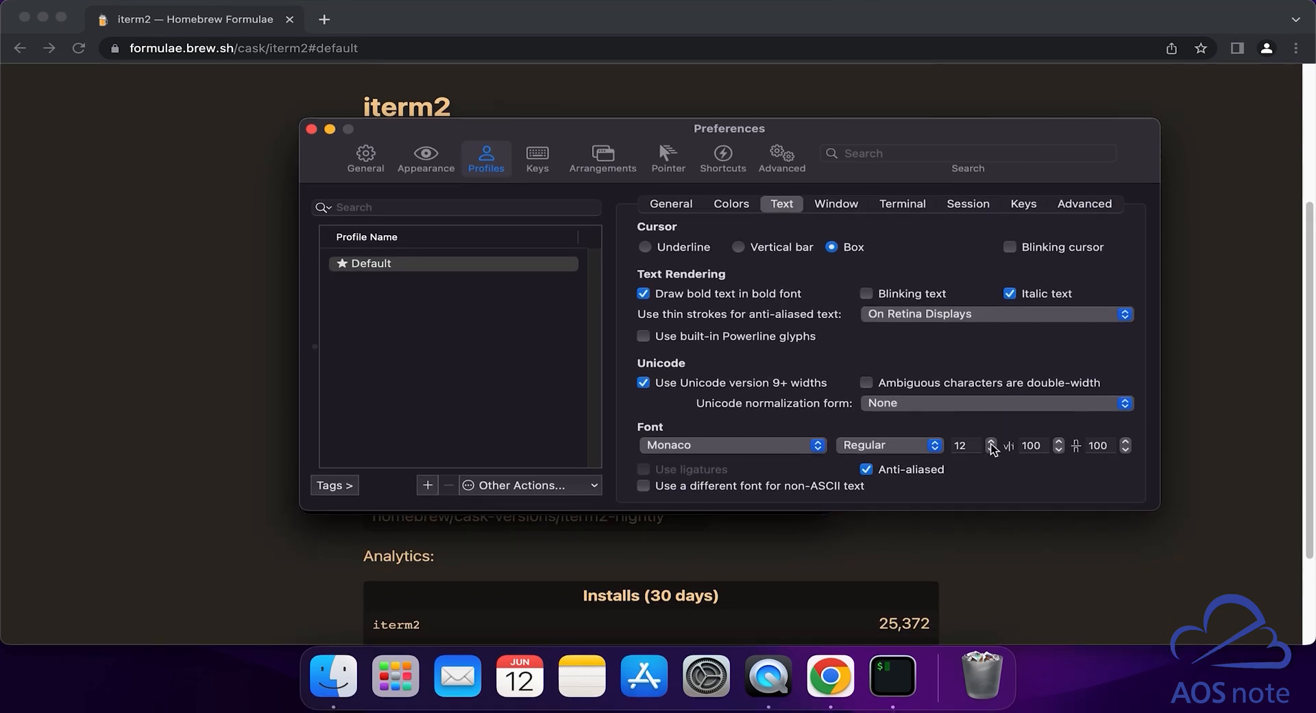
- Raise the Monaco font size from 12 to 18 pt
{"action": "left_click", "coordinate": [992, 442]}
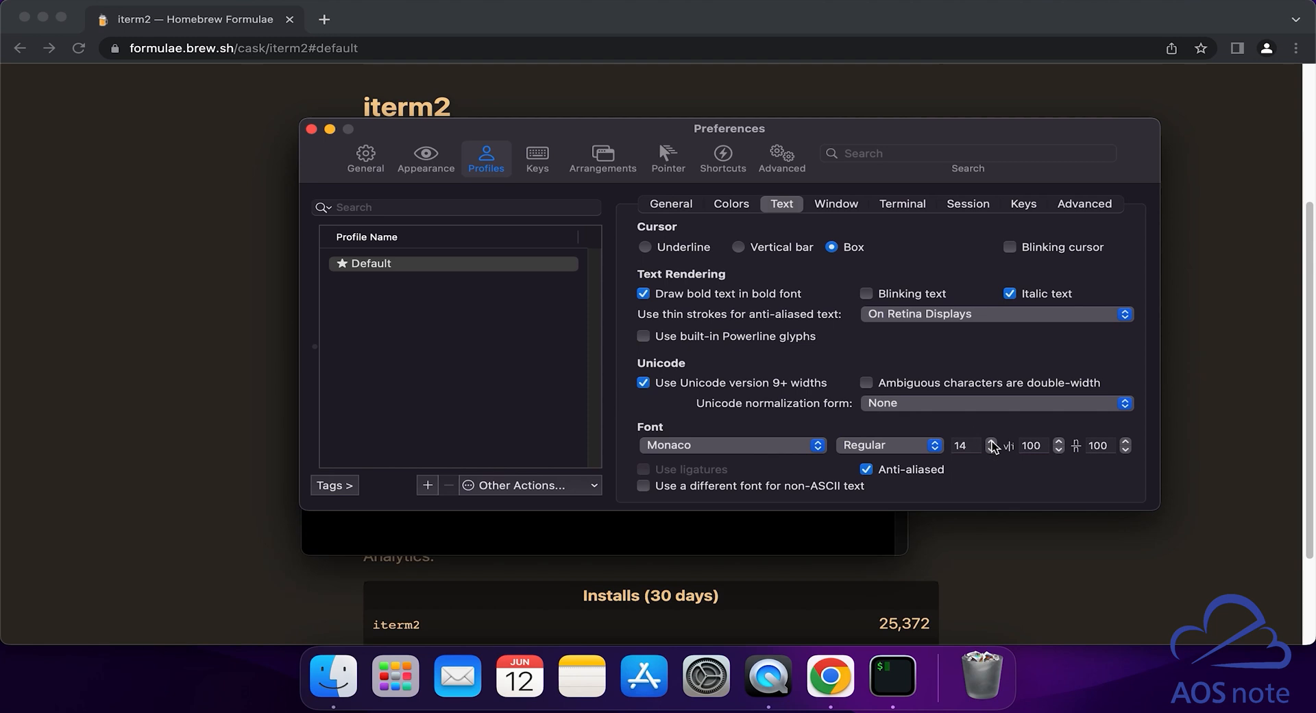
{"action": "left_click", "coordinate": [992, 440]}
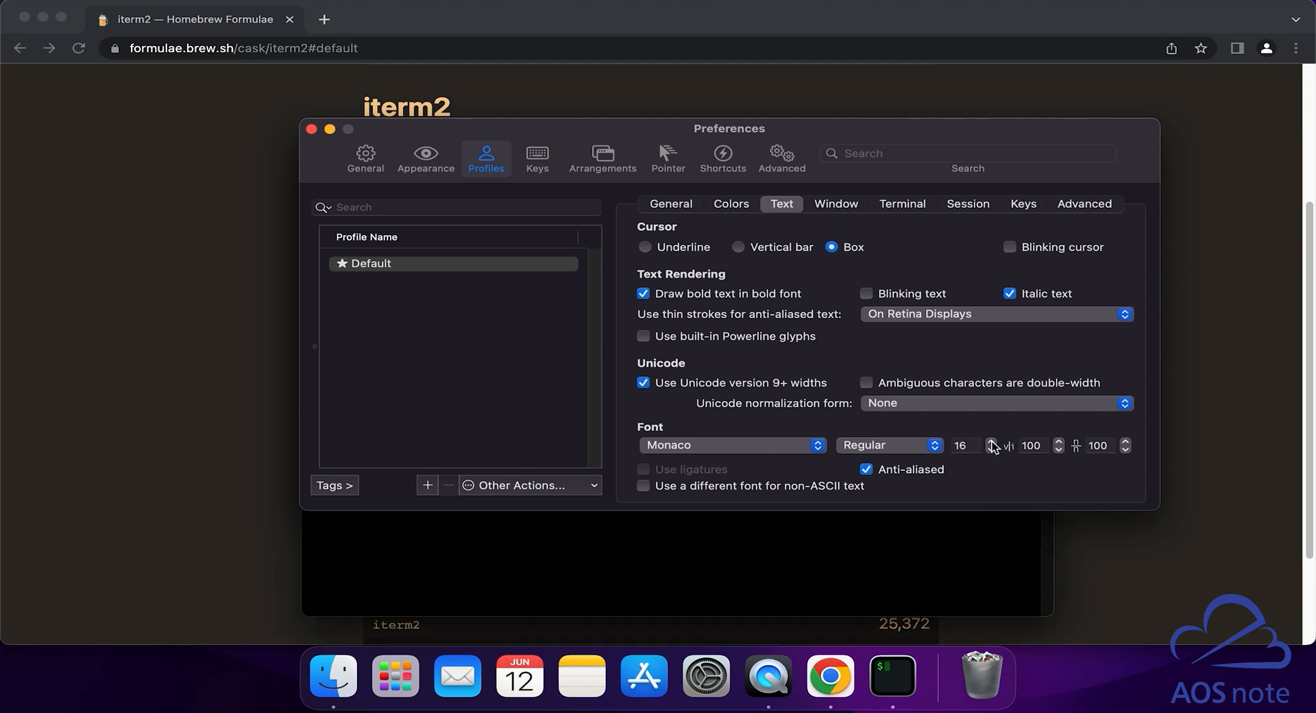
{"action": "left_click", "coordinate": [990, 440]}
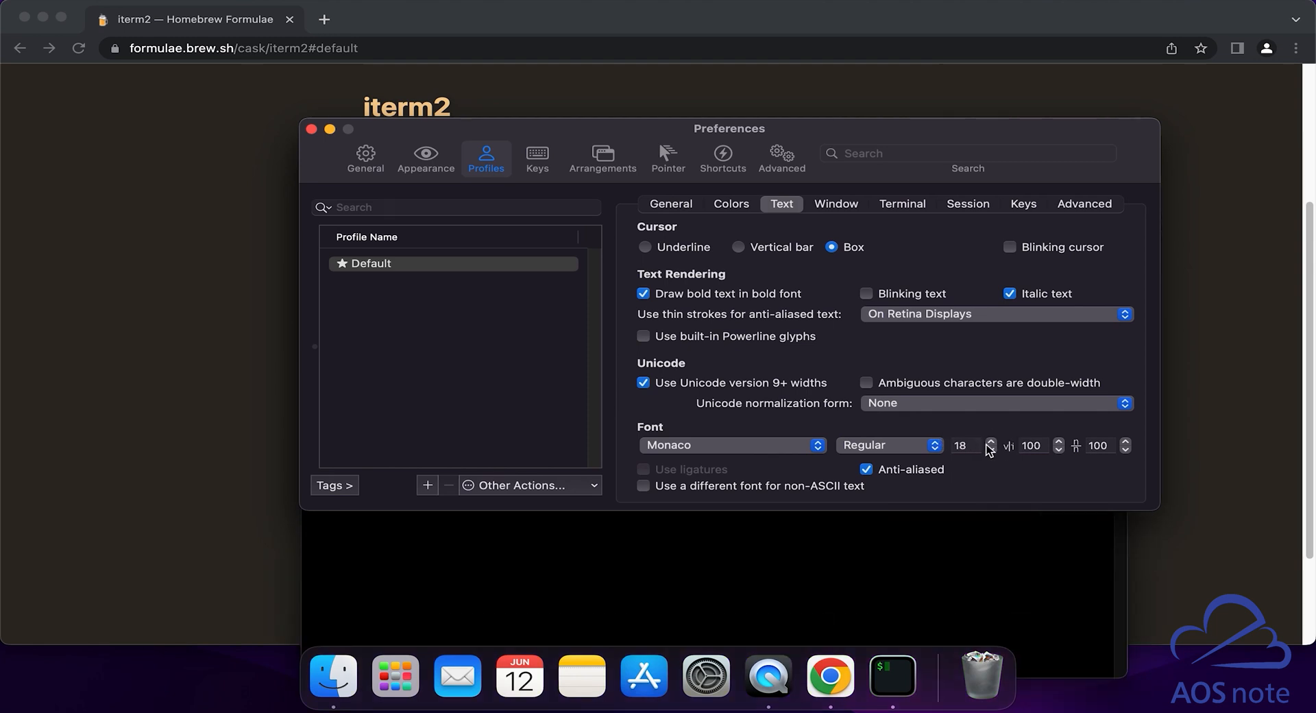
{"action": "mouse_move", "coordinate": [313, 129]}
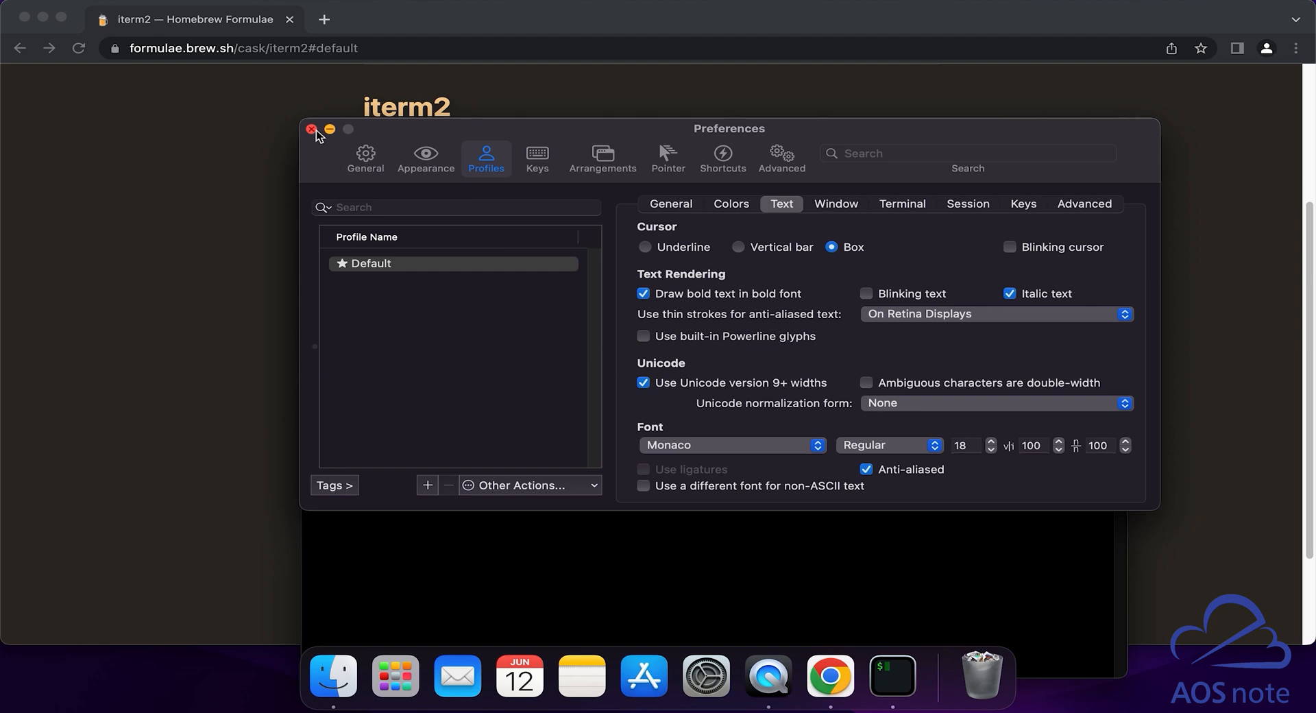
- Close Preferences so the zsh session shows its prompt in the 18 pt font
{"action": "left_click", "coordinate": [312, 129]}
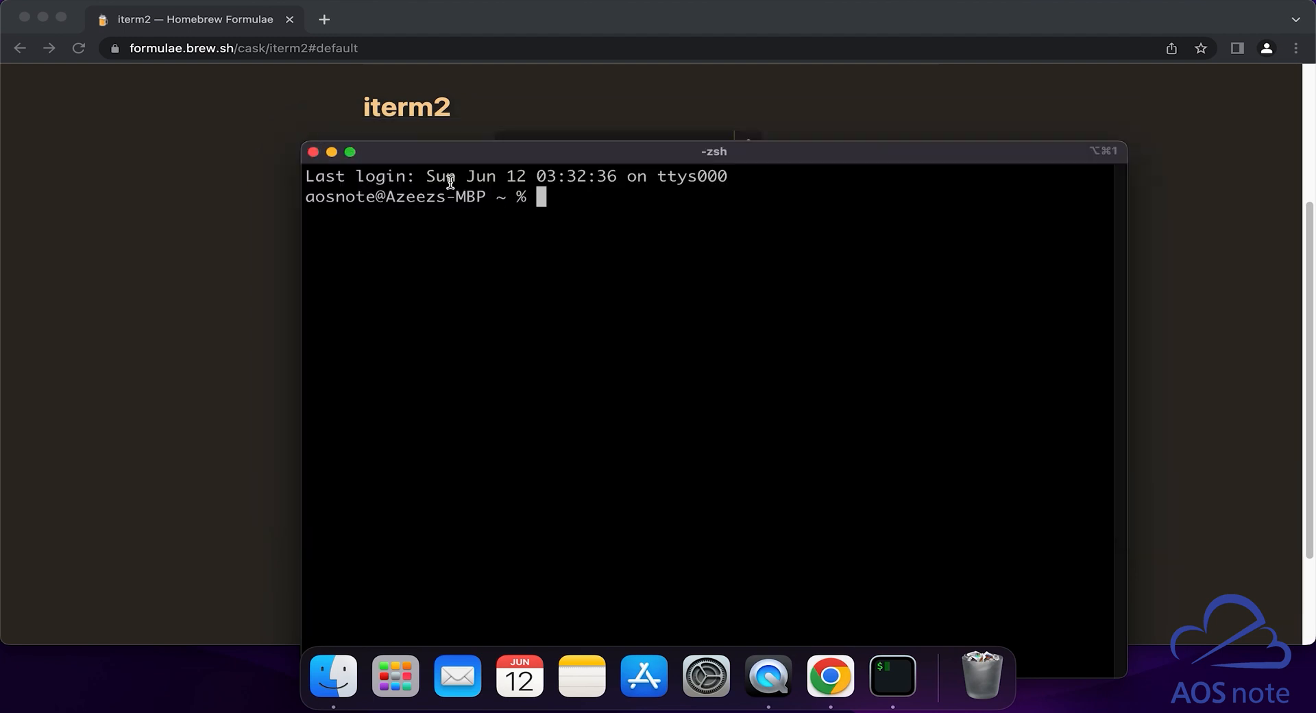
{"action": "mouse_move", "coordinate": [612, 199]}
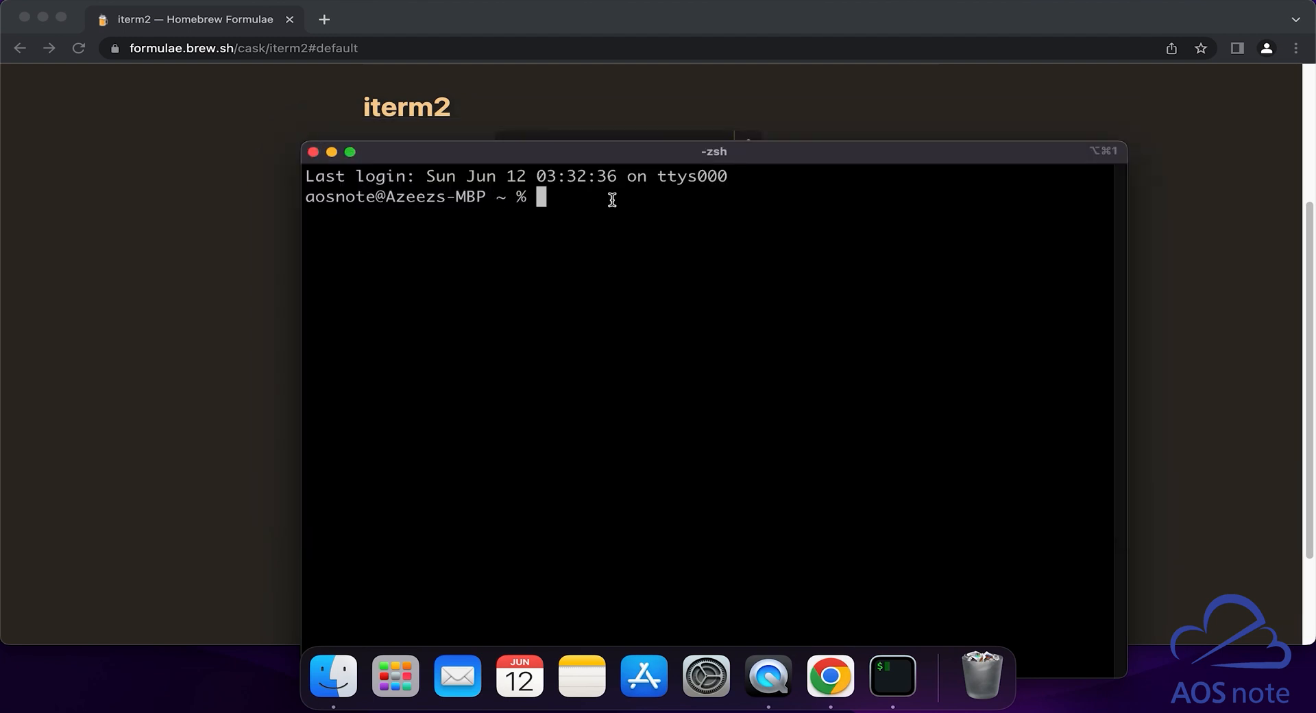
{"action": "mouse_move", "coordinate": [681, 159]}
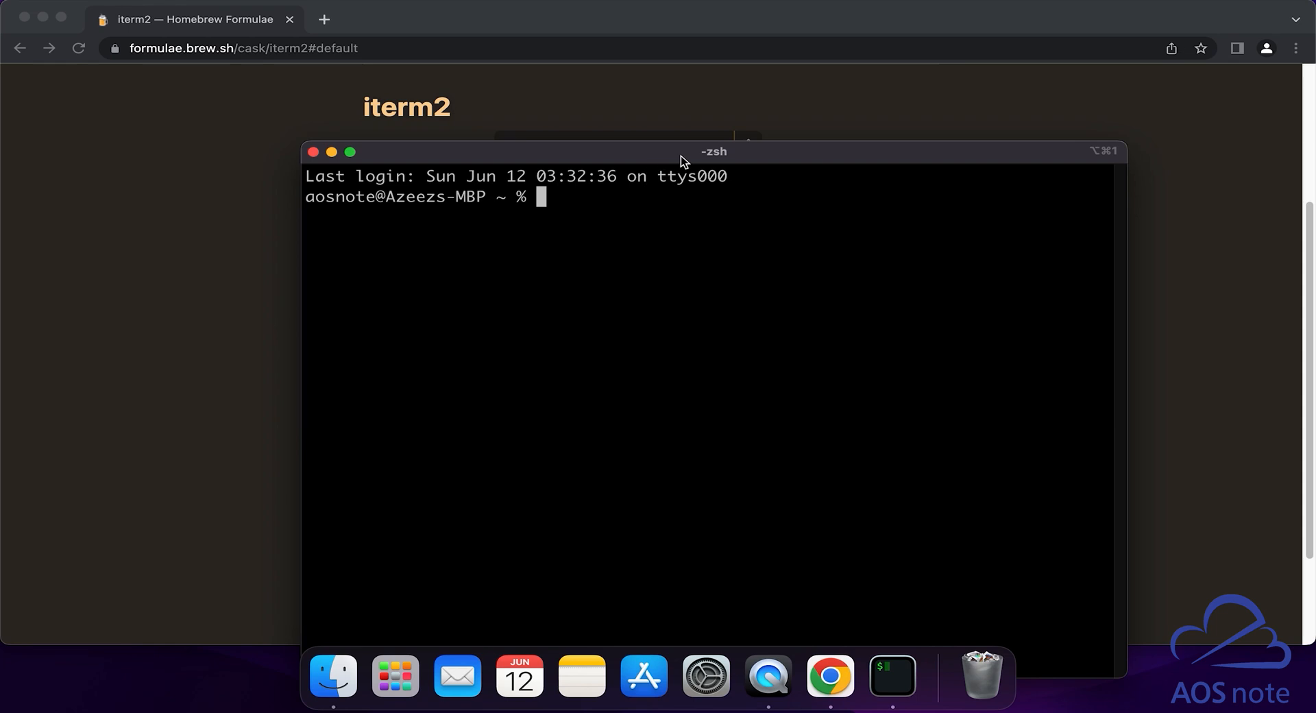
{"action": "mouse_move", "coordinate": [768, 155]}
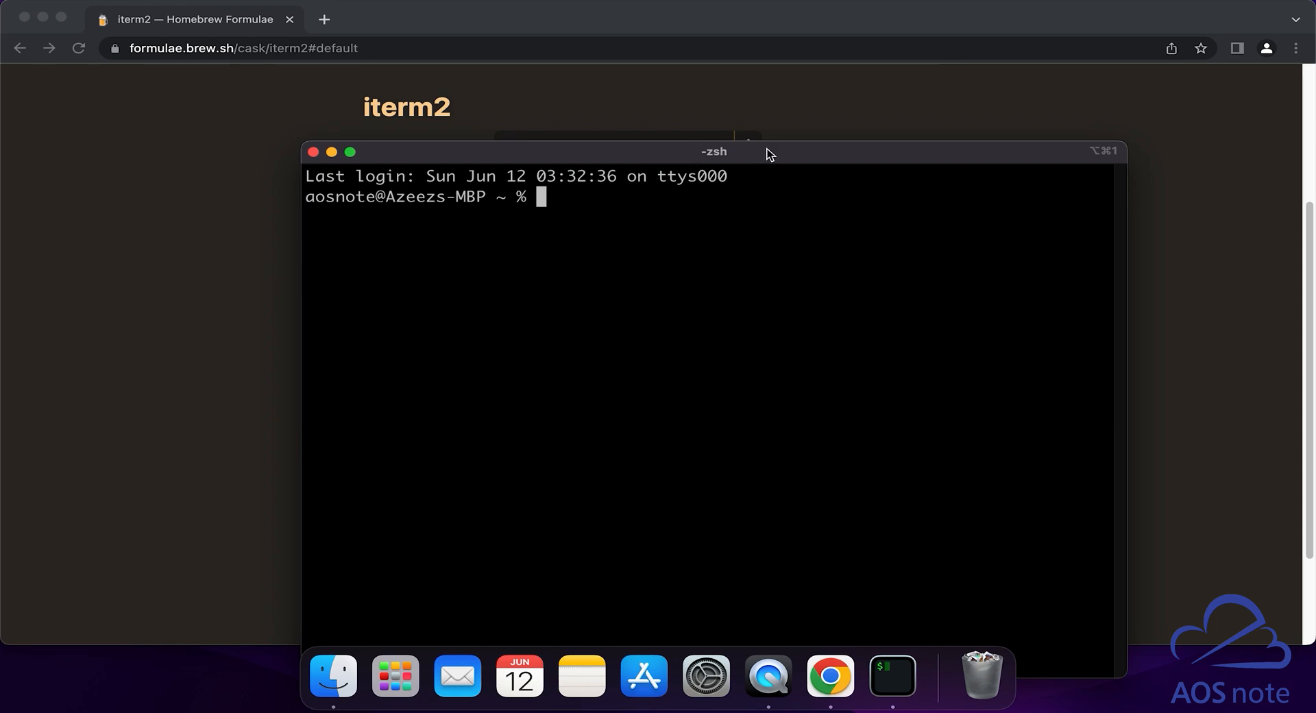
{"action": "mouse_move", "coordinate": [670, 186]}
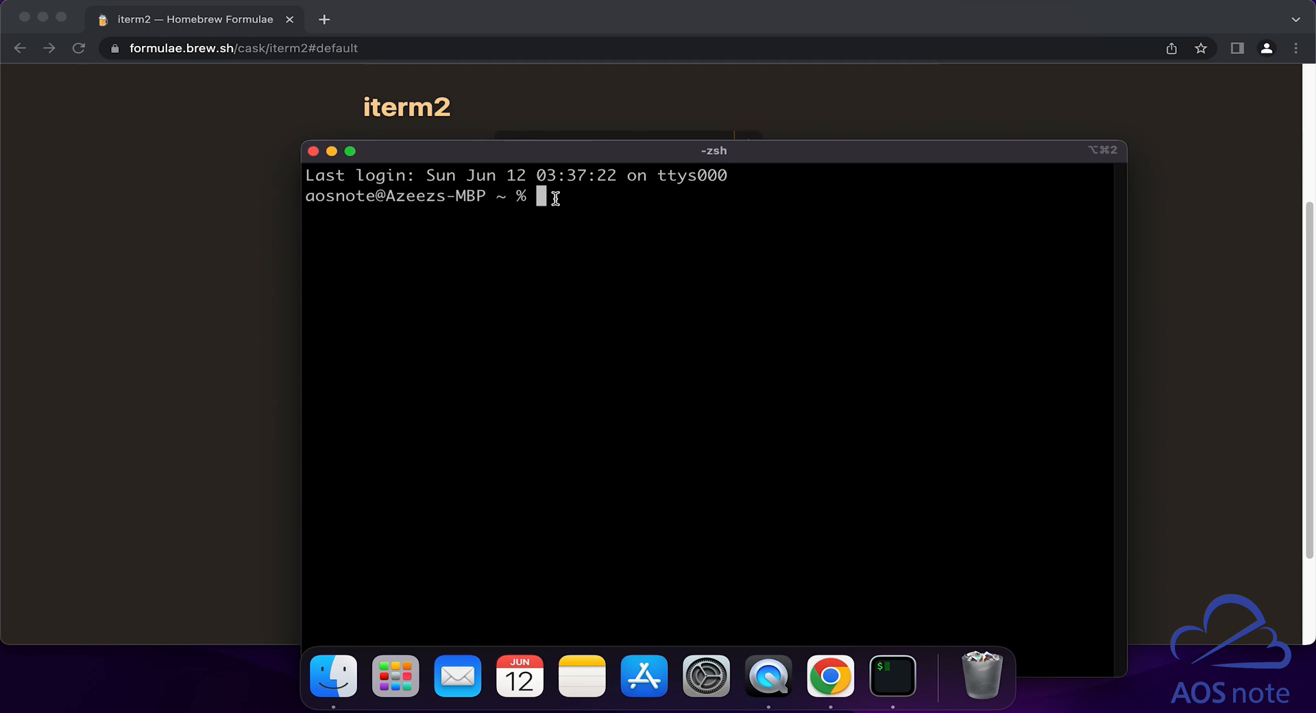
- Change the login shell to bash with chsh -s $(which bash) and submit the password
{"action": "type", "text": "chsh"}
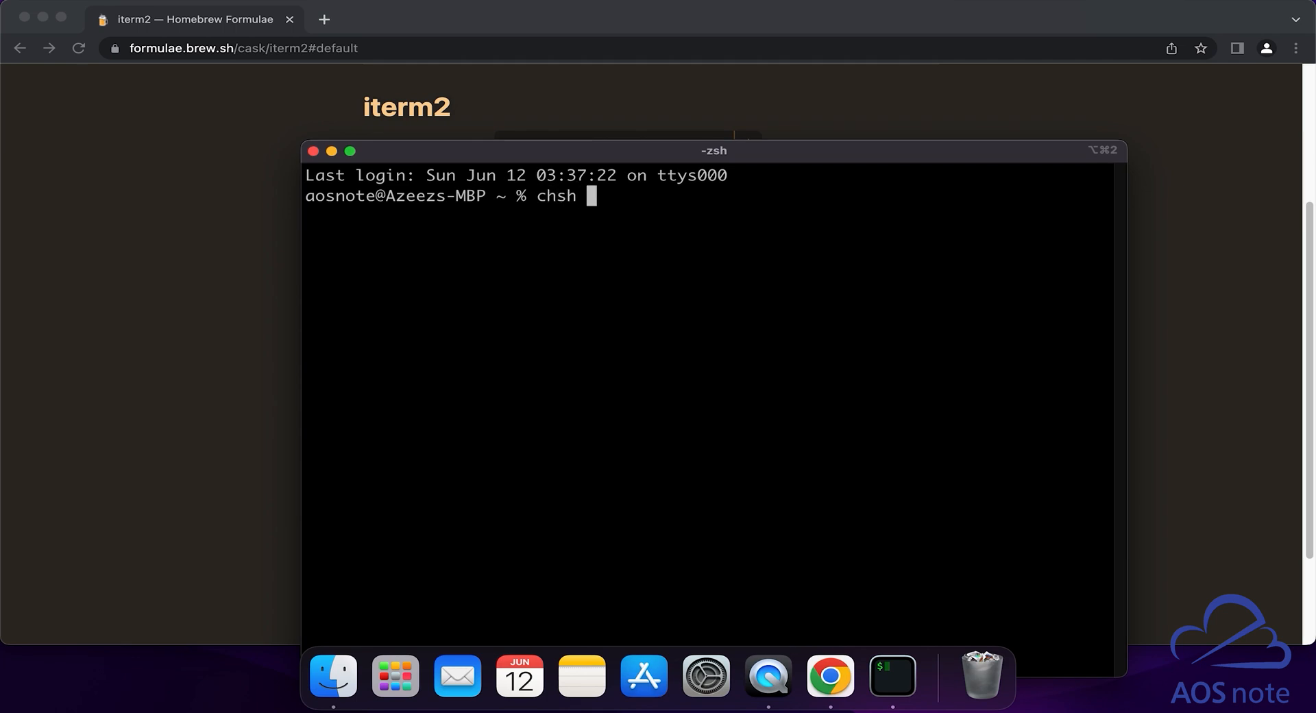
{"action": "type", "text": "-s $"}
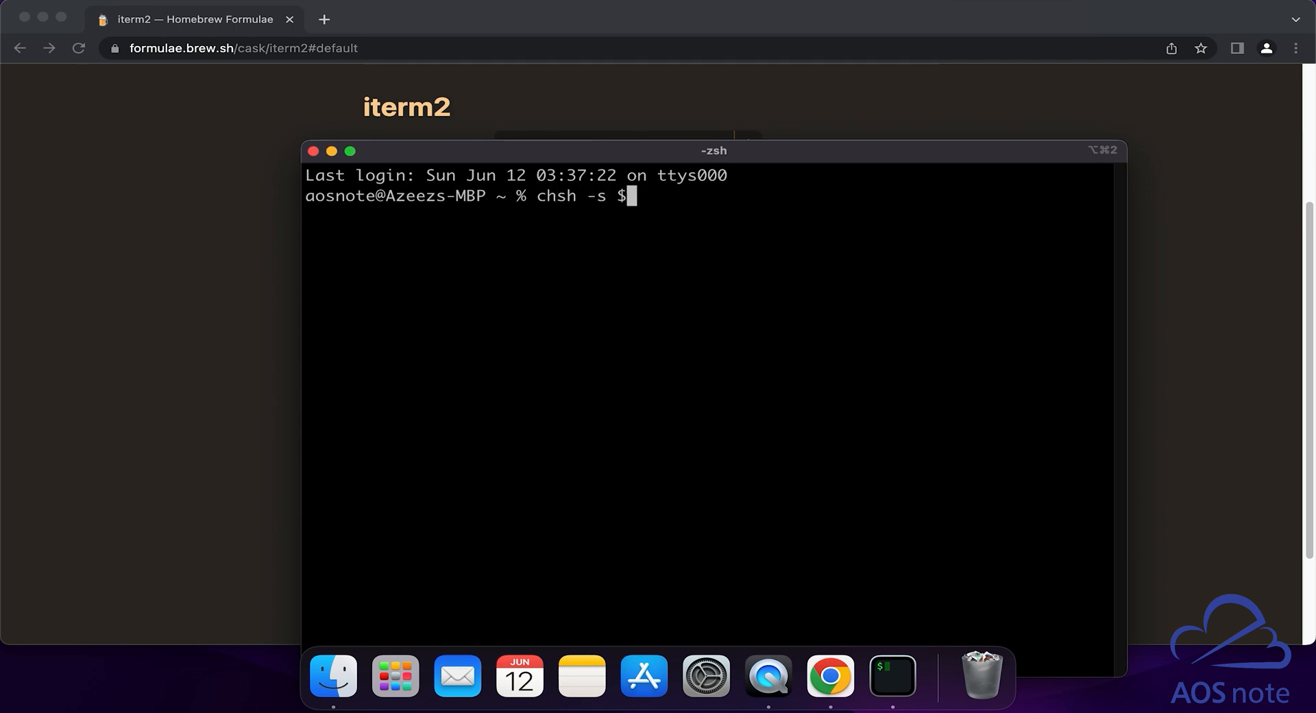
{"action": "type", "text": "(which bash)"}
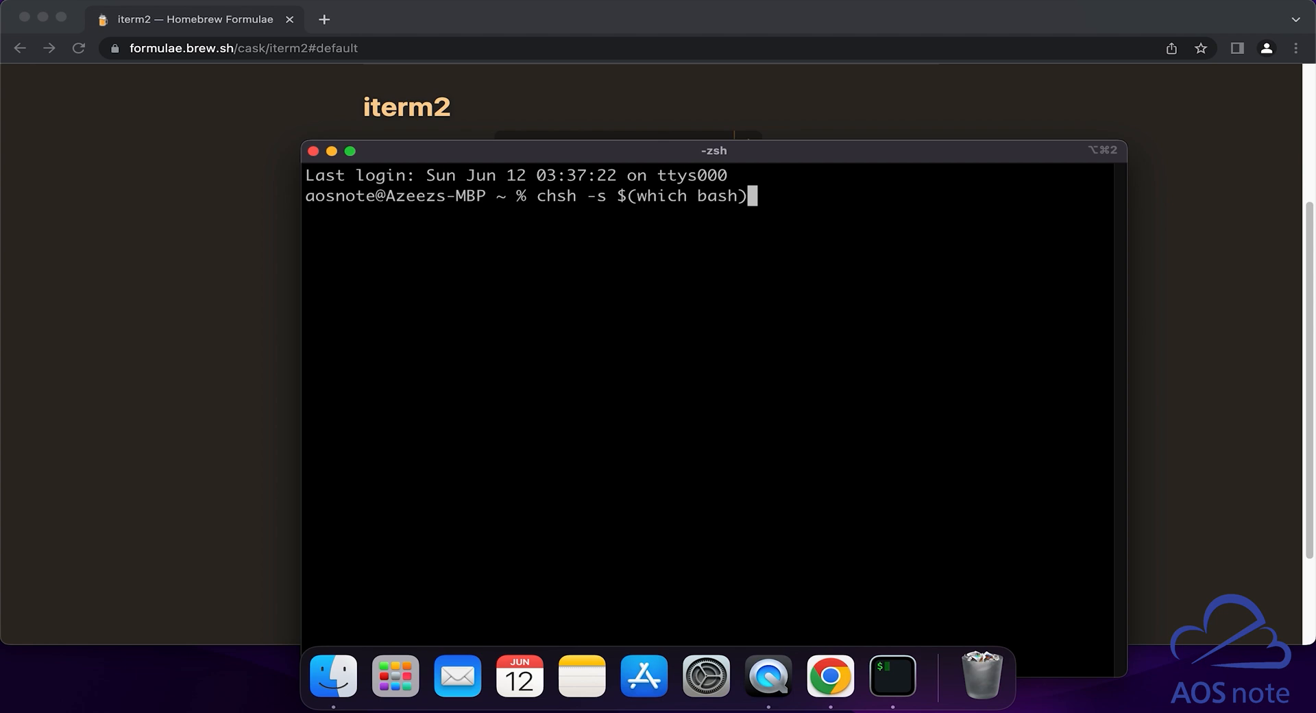
{"action": "key", "text": "Return"}
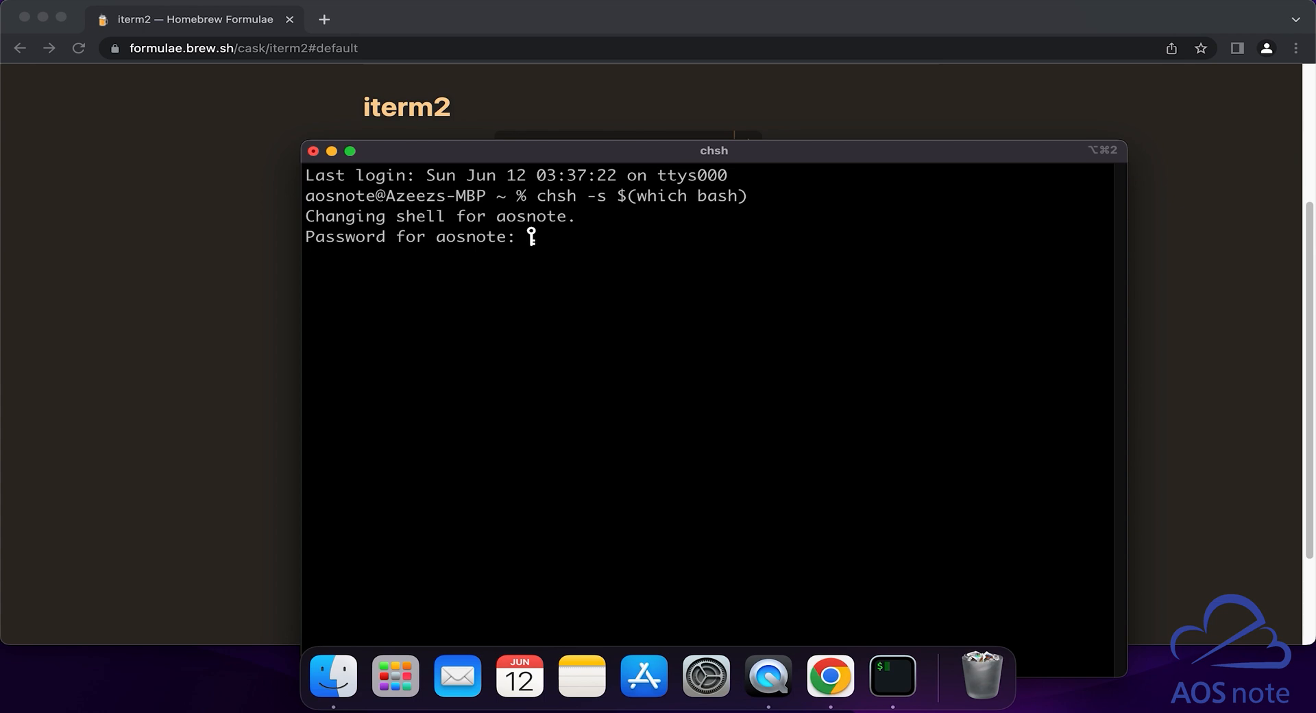
{"action": "key", "text": "Return"}
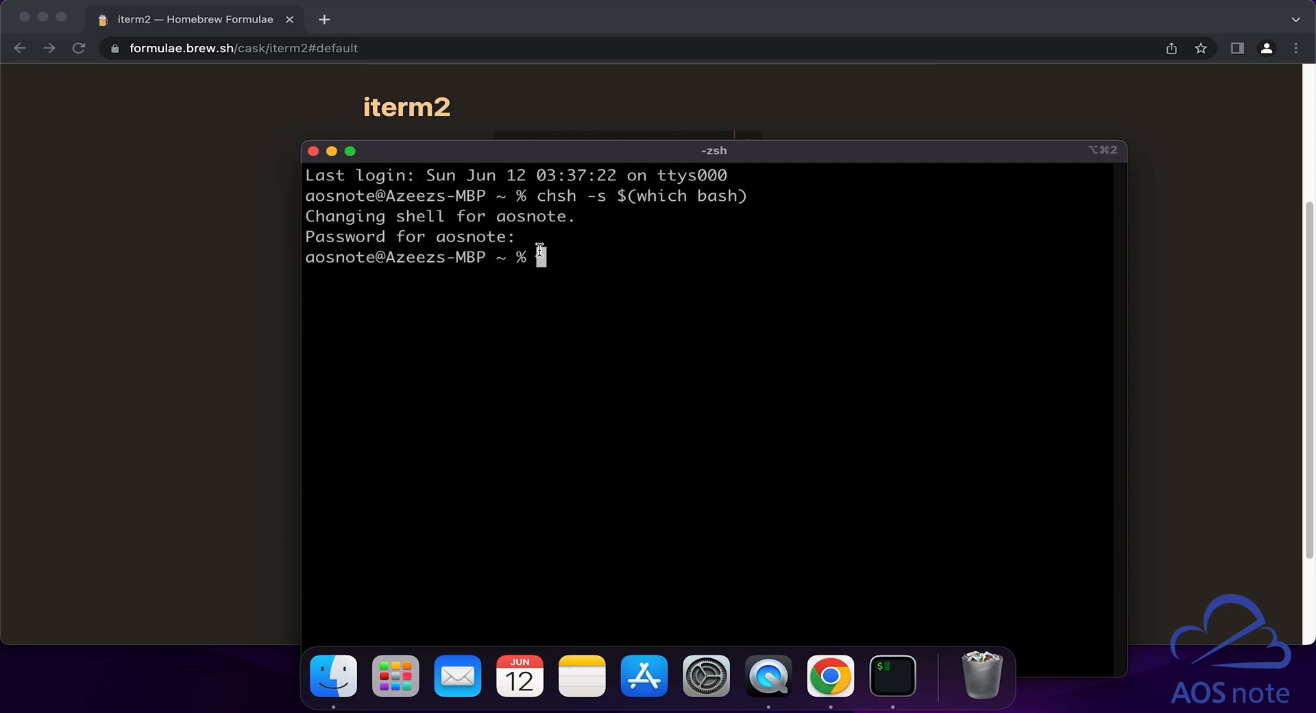
{"action": "mouse_move", "coordinate": [891, 676]}
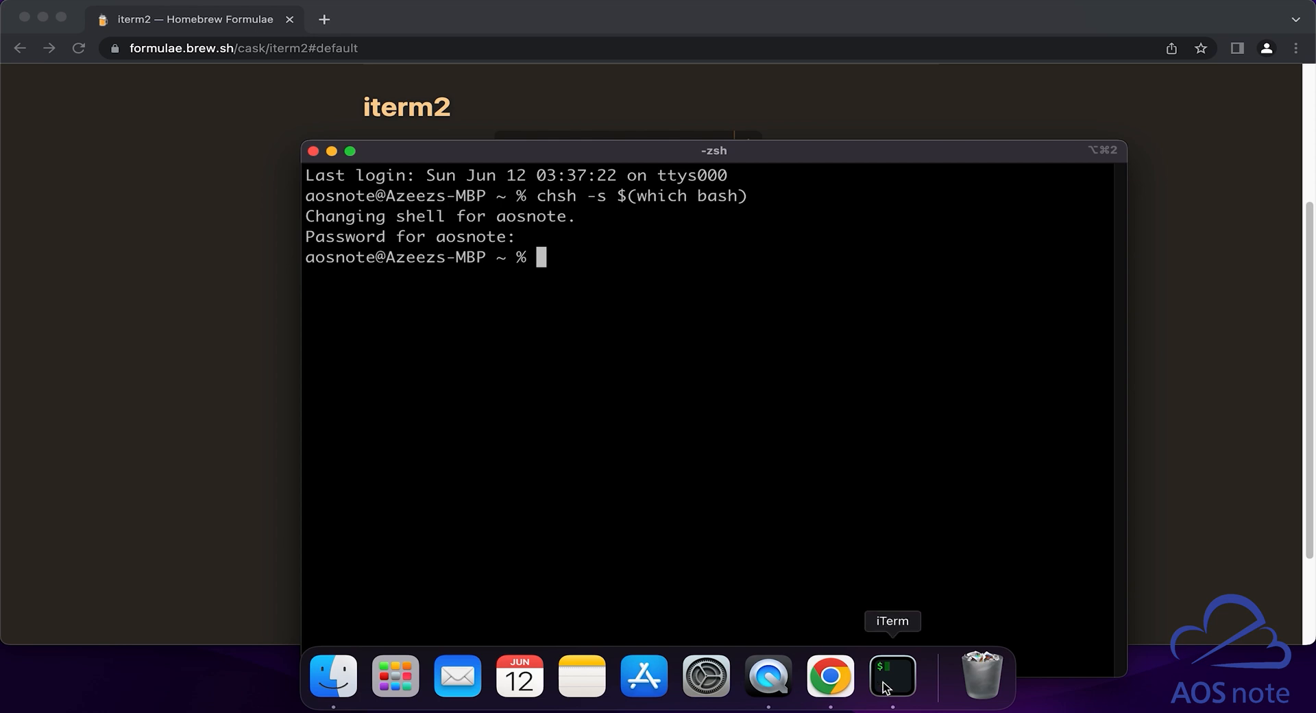
- Quit iTerm2 from its Dock icon, confirming that all sessions close
{"action": "right_click", "coordinate": [891, 676]}
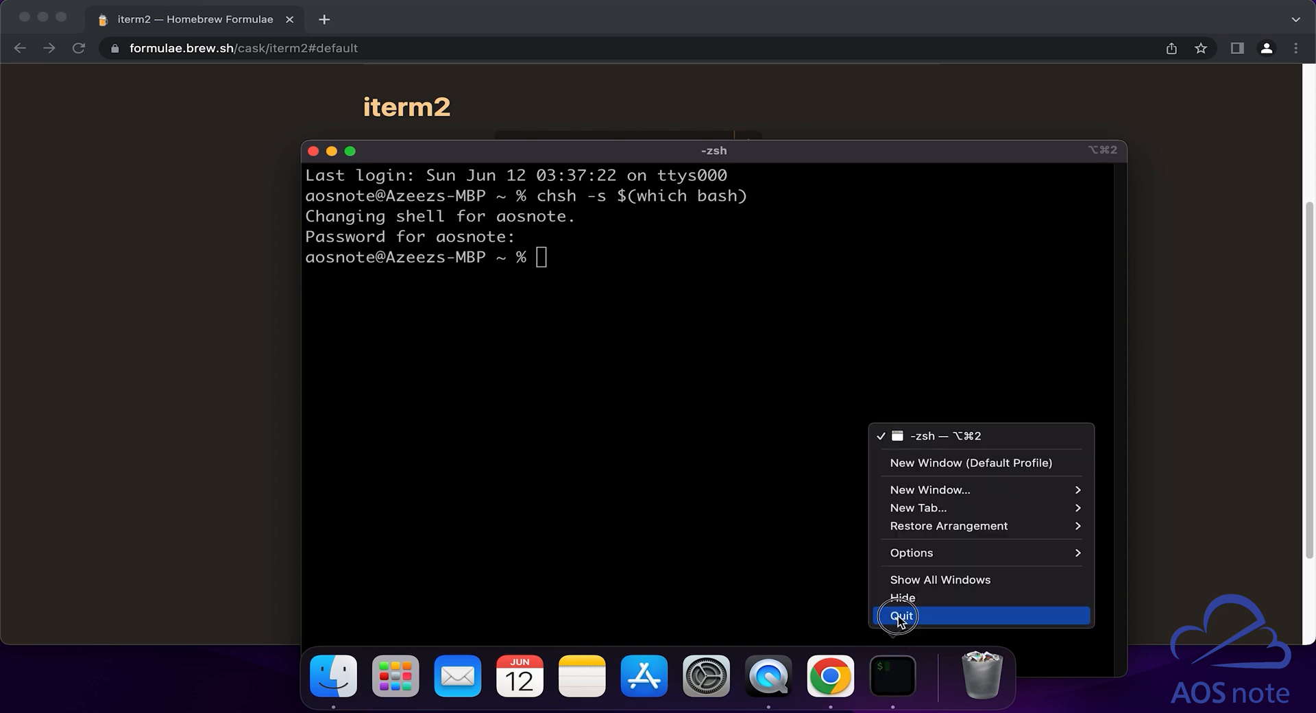
{"action": "left_click", "coordinate": [901, 616]}
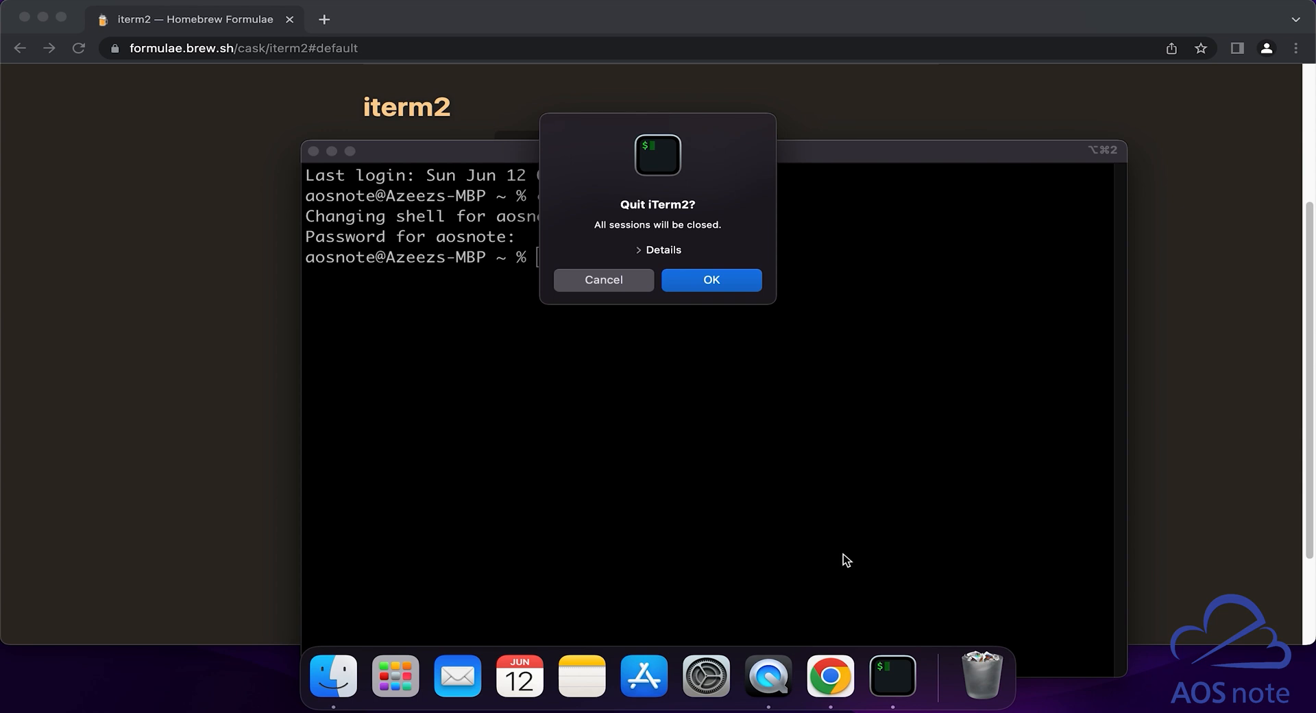
{"action": "left_click", "coordinate": [710, 280]}
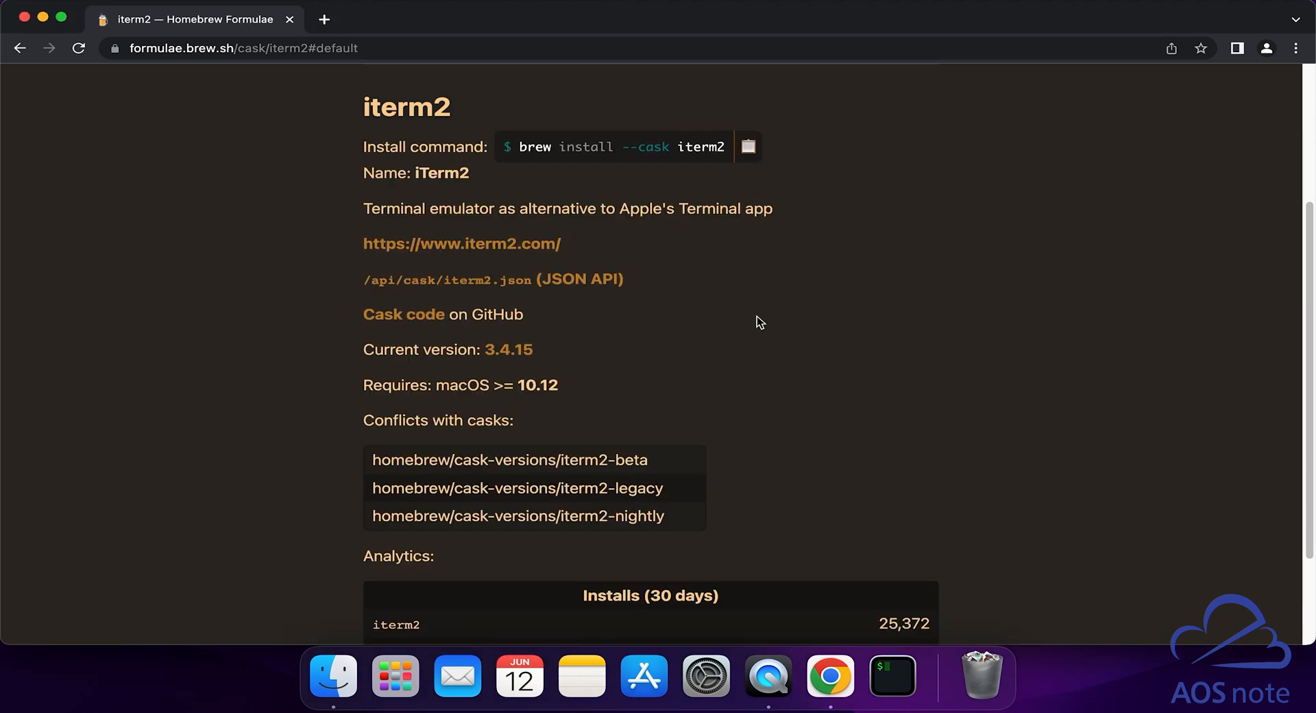
{"action": "mouse_move", "coordinate": [893, 675]}
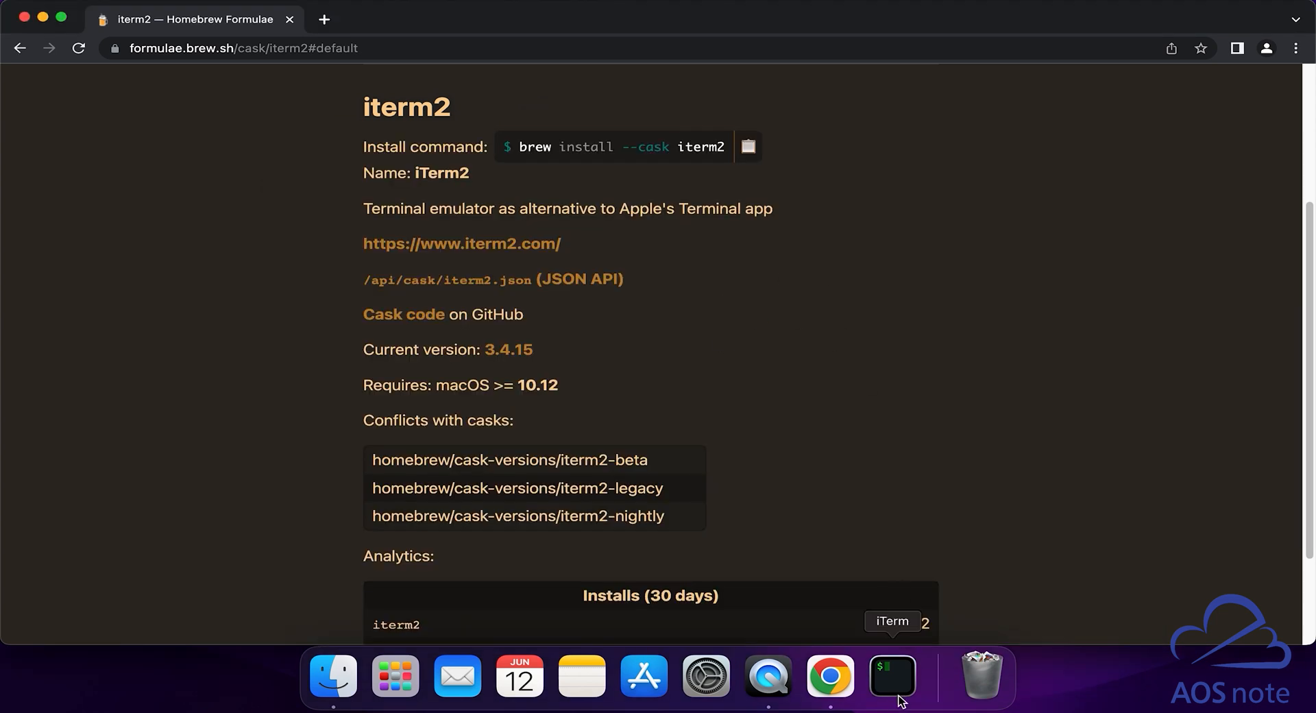
{"action": "mouse_move", "coordinate": [892, 676]}
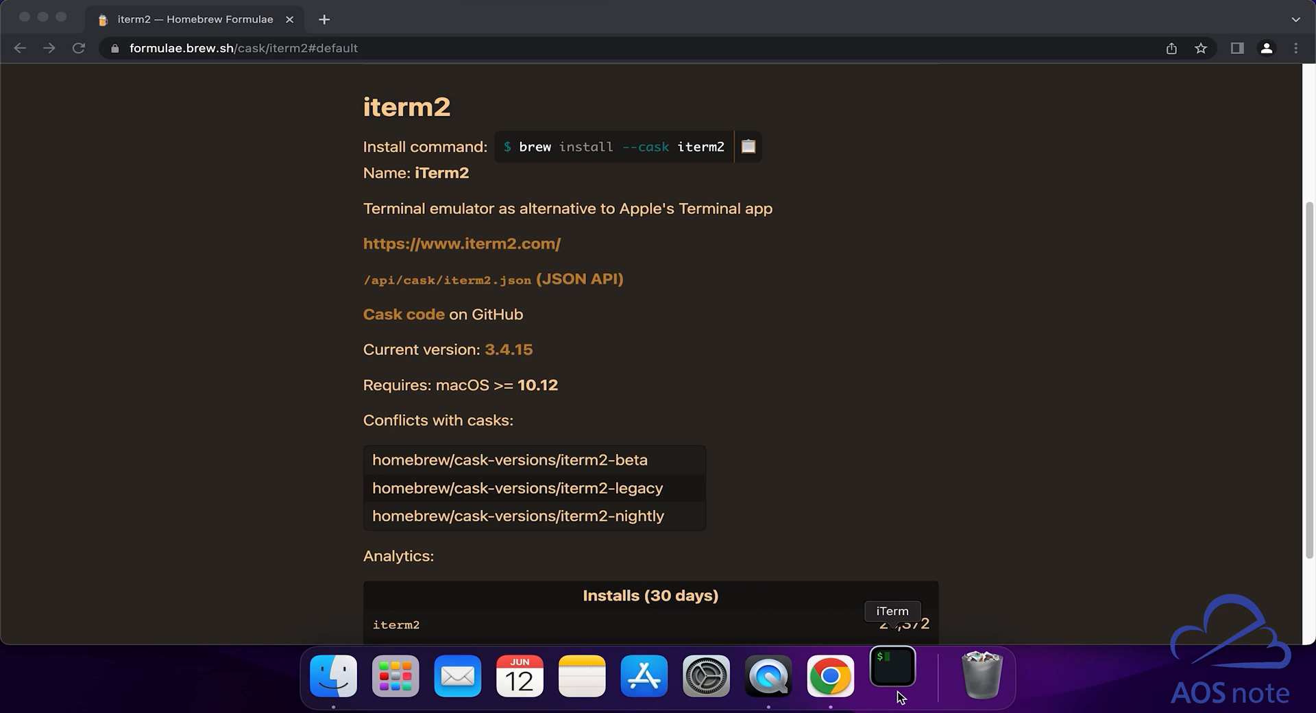
- Relaunch iTerm2 from the Dock, reaching the automatic-updates prompt
{"action": "left_click", "coordinate": [891, 676]}
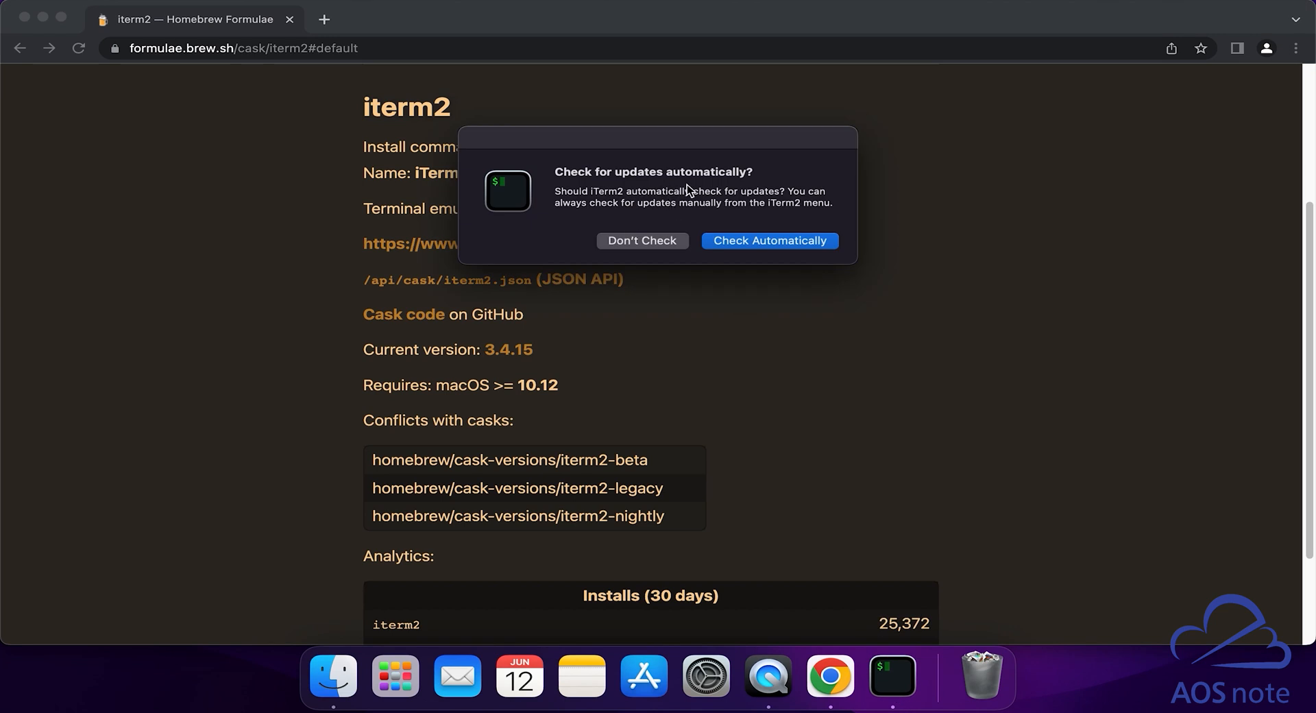
{"action": "mouse_move", "coordinate": [764, 257]}
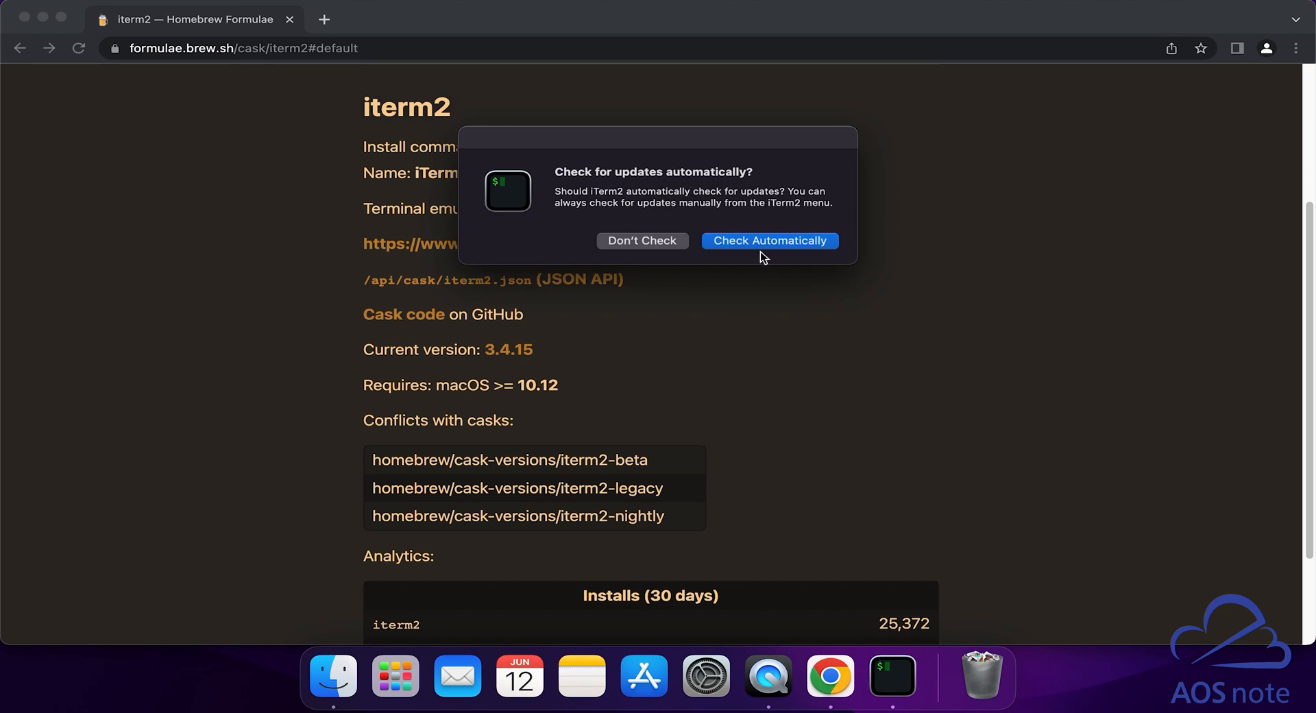
{"action": "mouse_move", "coordinate": [702, 255]}
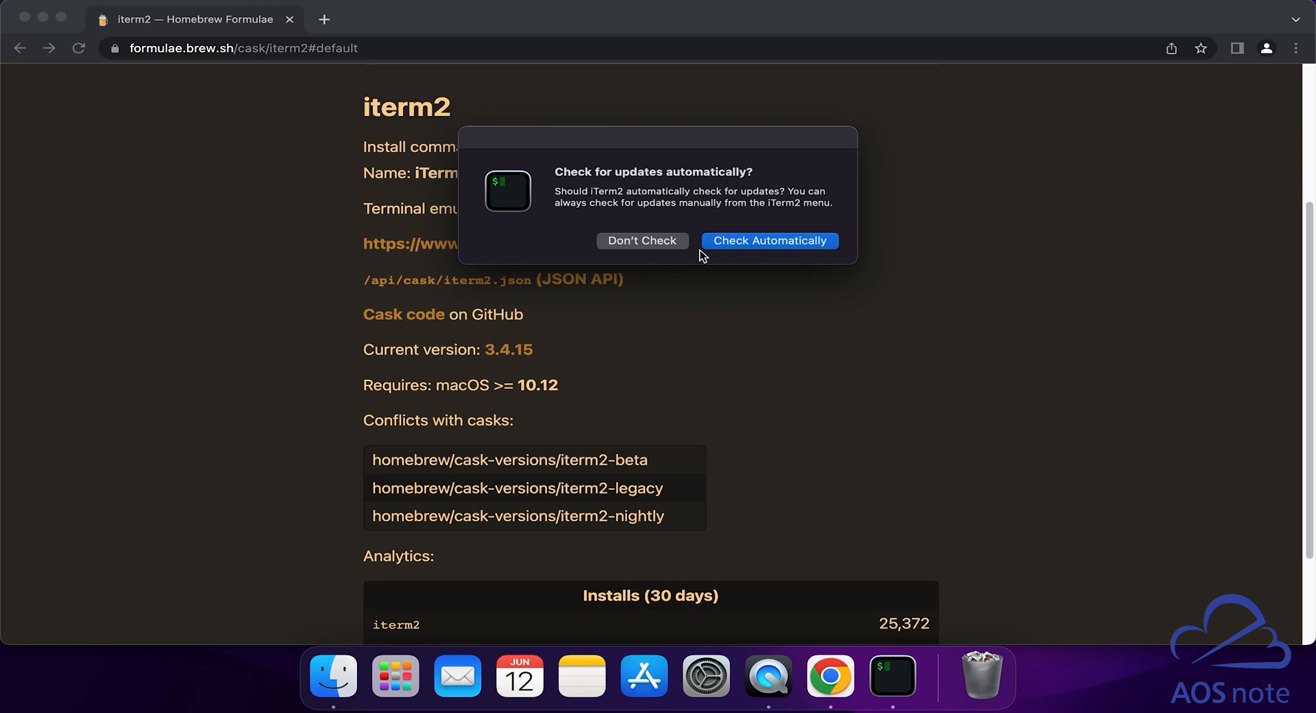
{"action": "mouse_move", "coordinate": [733, 245]}
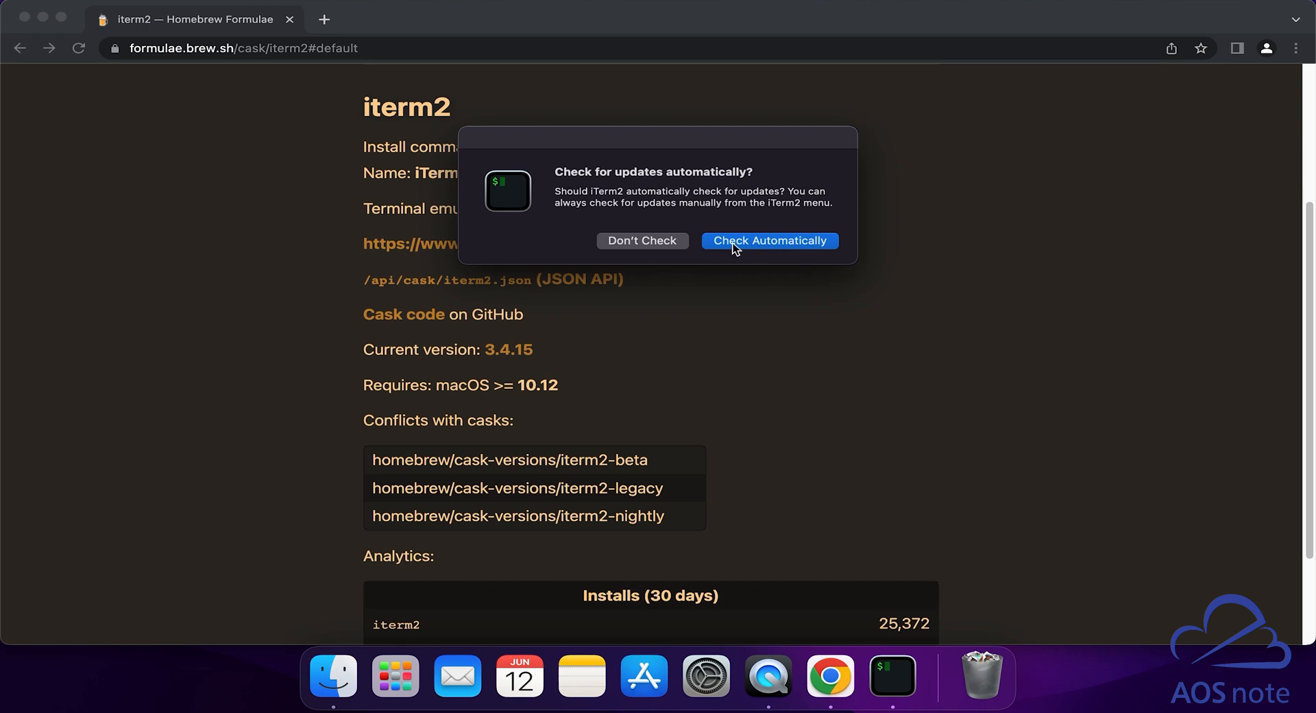
- Choose Check Automatically for updates, landing in a fresh bash session
{"action": "left_click", "coordinate": [767, 241]}
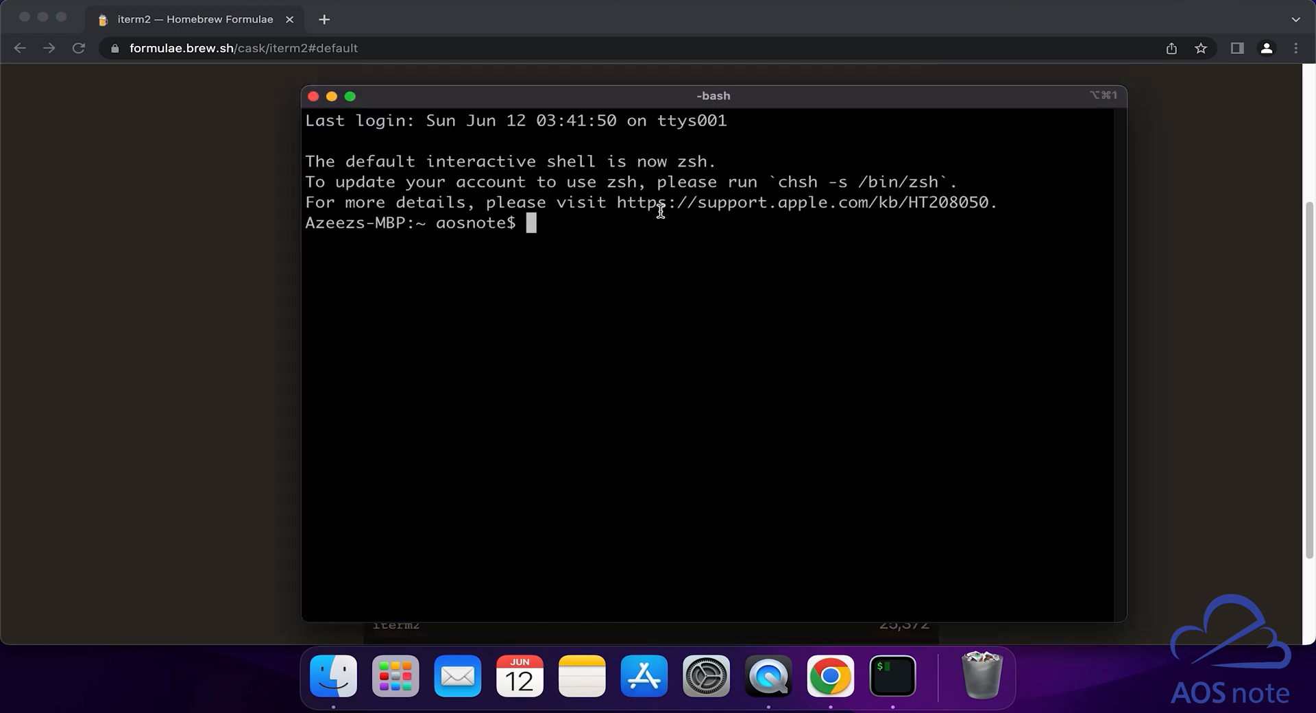
{"action": "mouse_move", "coordinate": [704, 130]}
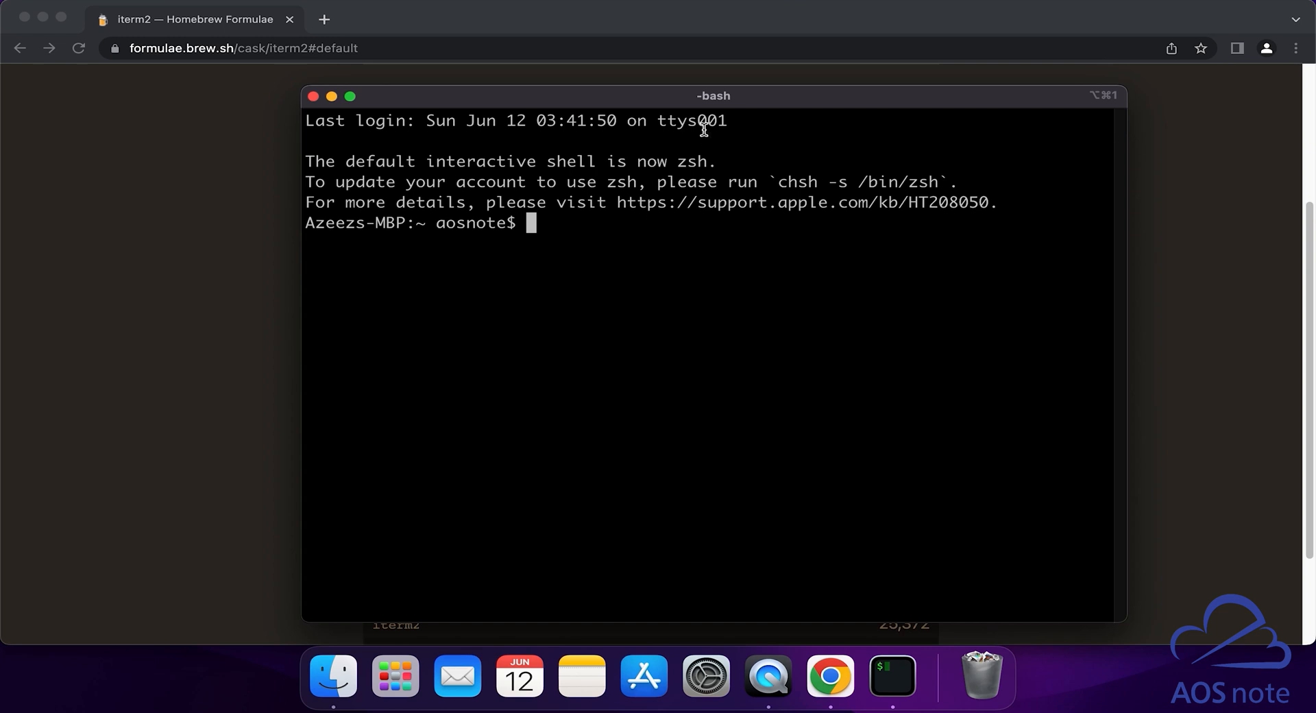
{"action": "mouse_move", "coordinate": [720, 103]}
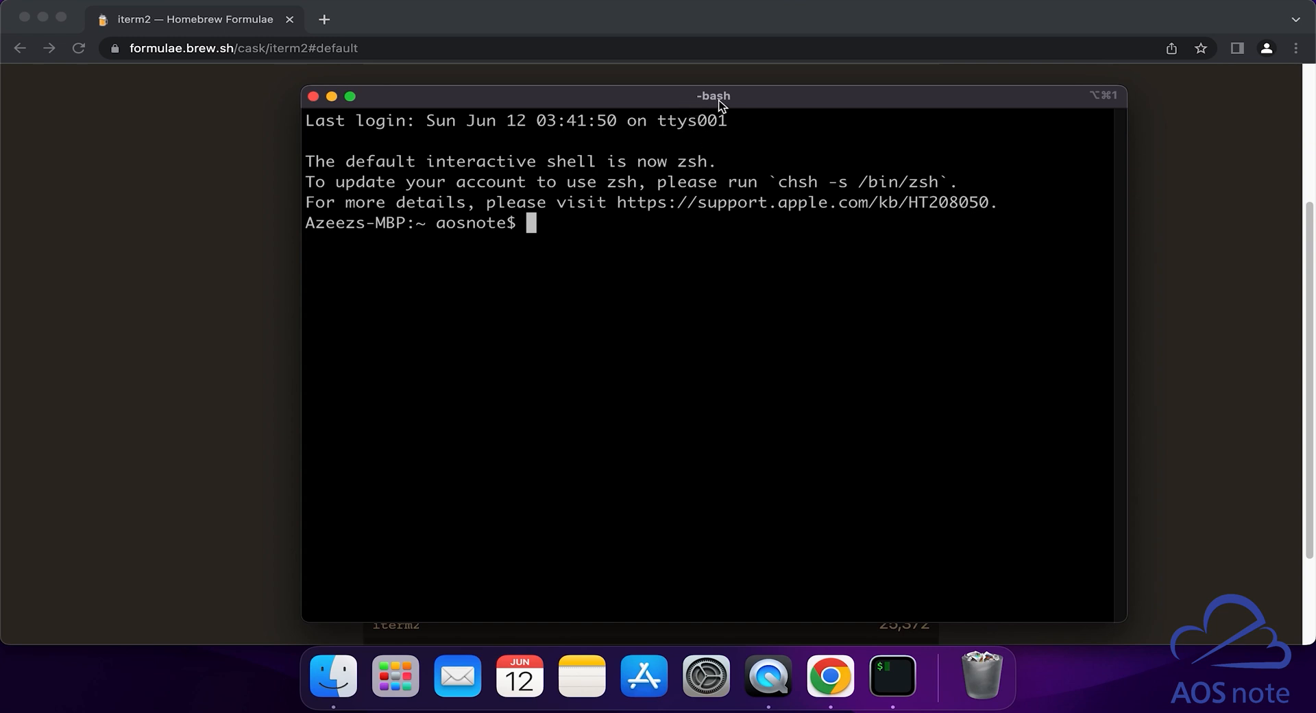
{"action": "mouse_move", "coordinate": [631, 227]}
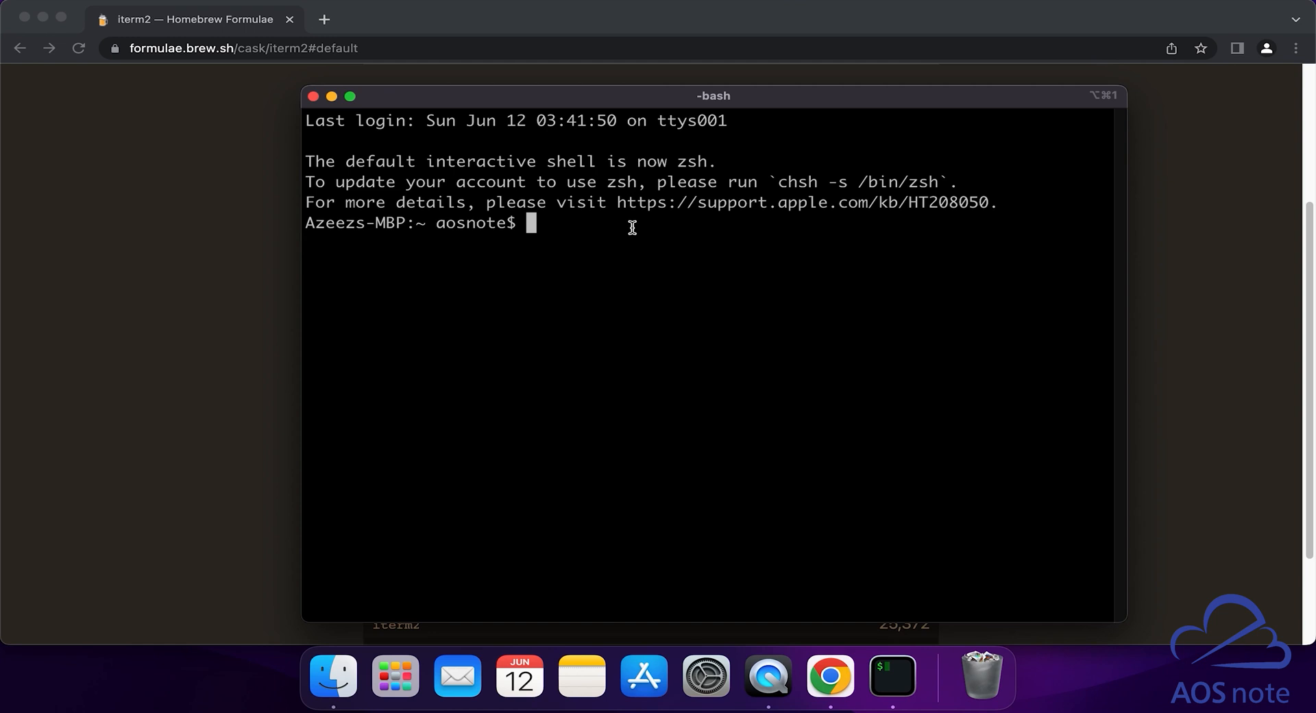
- Run echo $0, which prints -bash confirming the login shell
{"action": "type", "text": "e"}
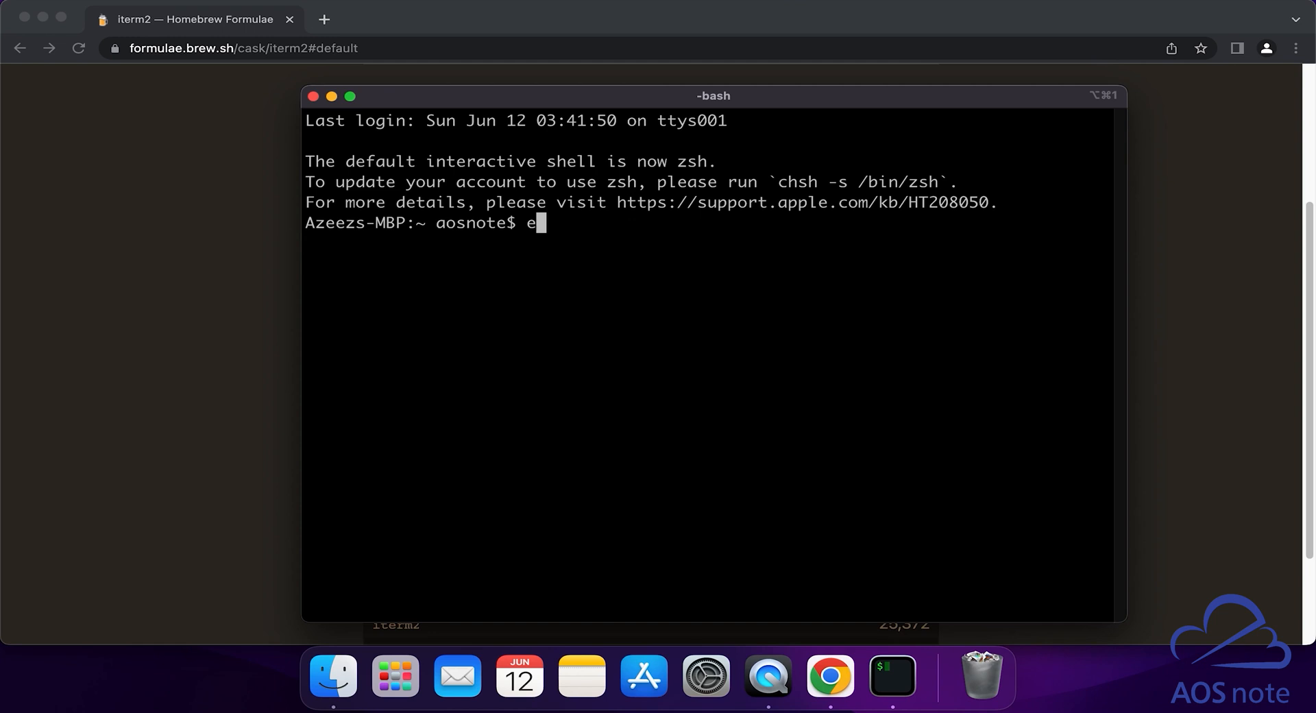
{"action": "type", "text": "cho"}
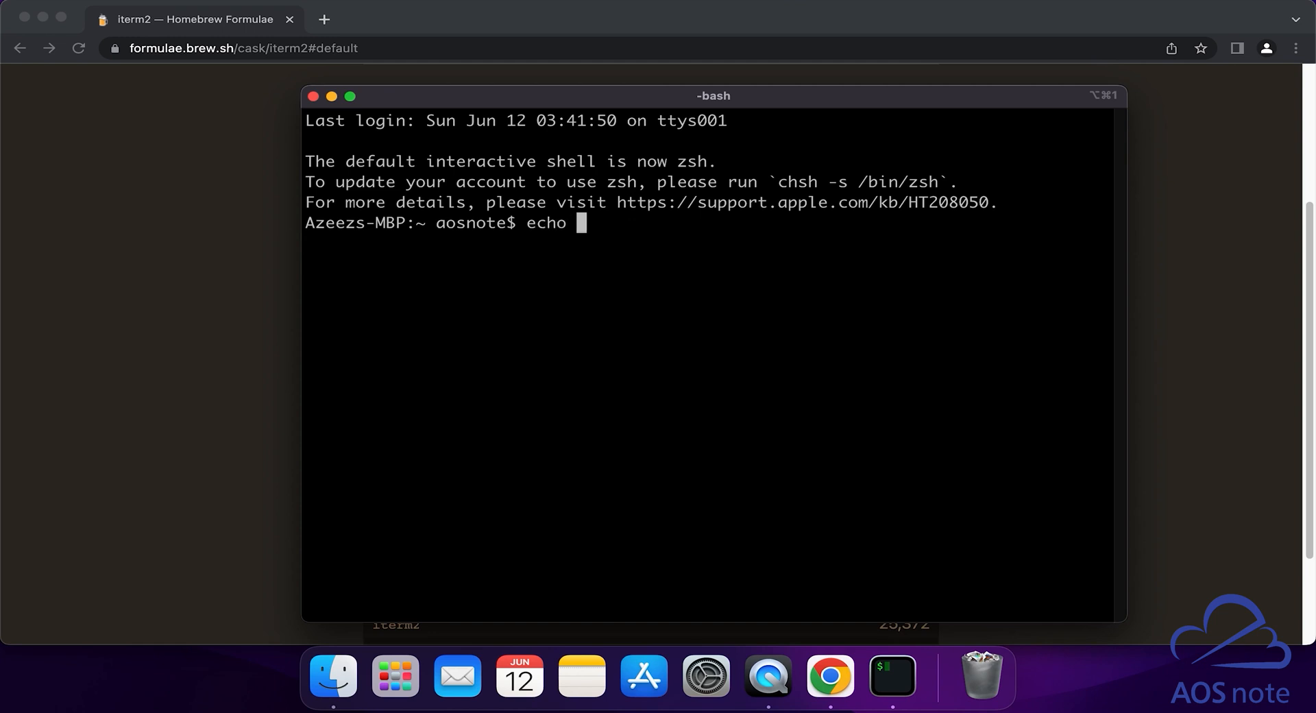
{"action": "type", "text": "$0"}
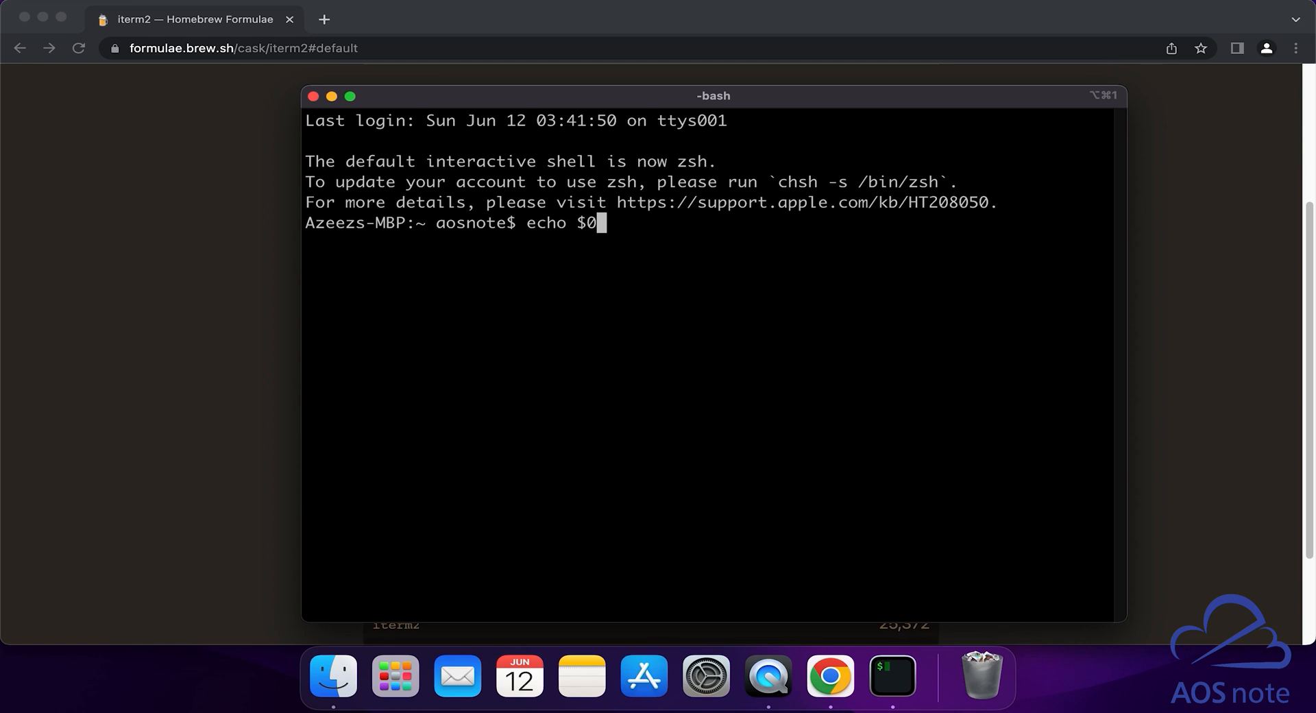
{"action": "key", "text": "Return"}
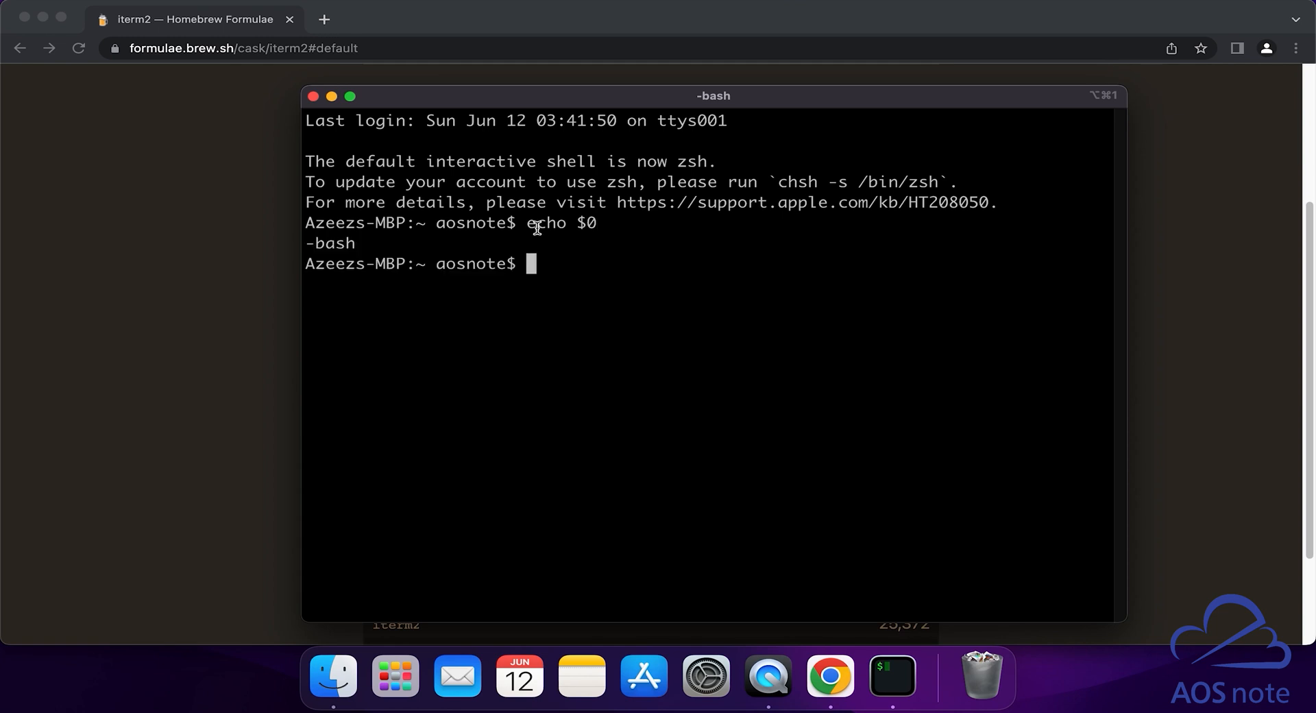
{"action": "mouse_move", "coordinate": [601, 229]}
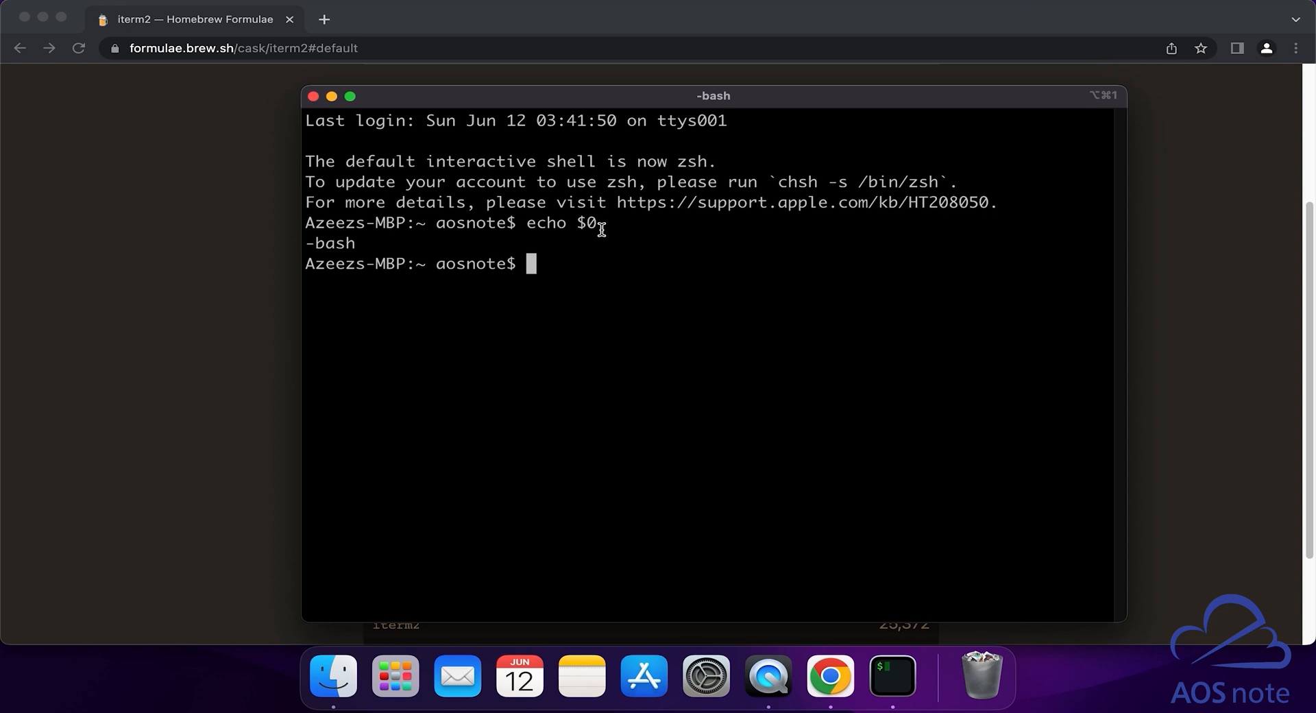
{"action": "mouse_move", "coordinate": [348, 255]}
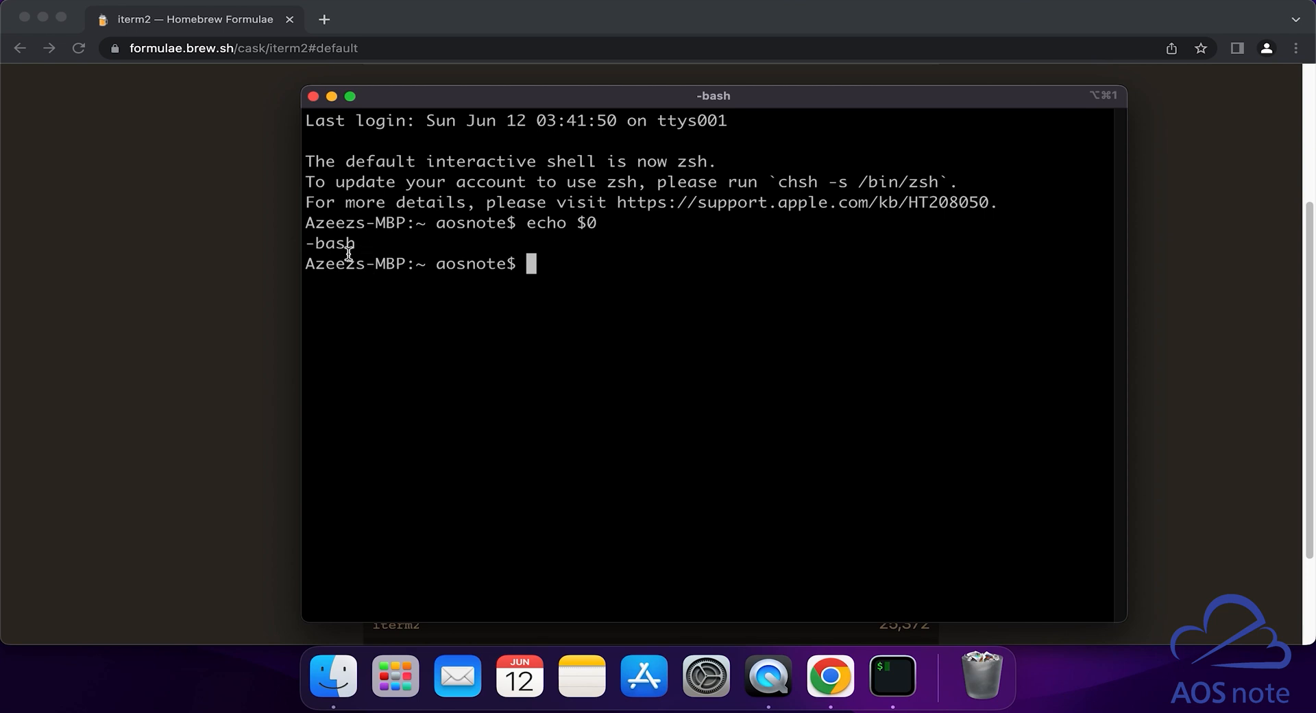
{"action": "mouse_move", "coordinate": [376, 252]}
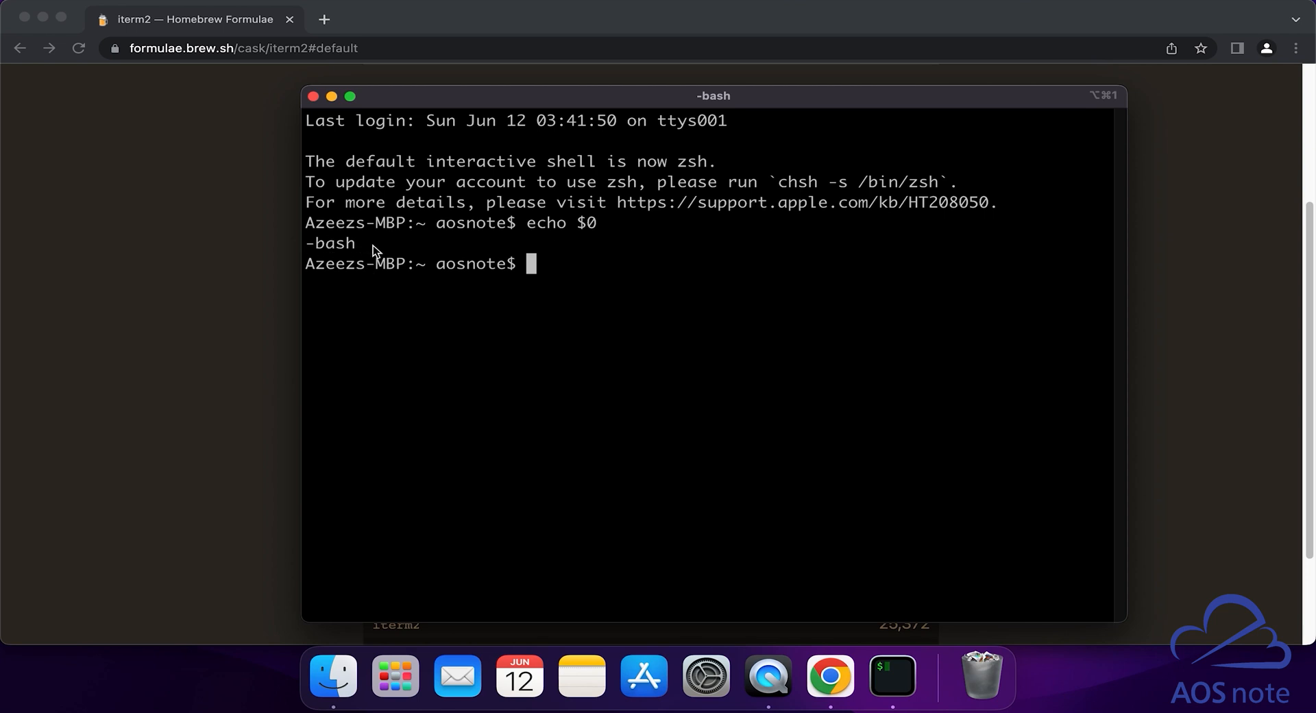